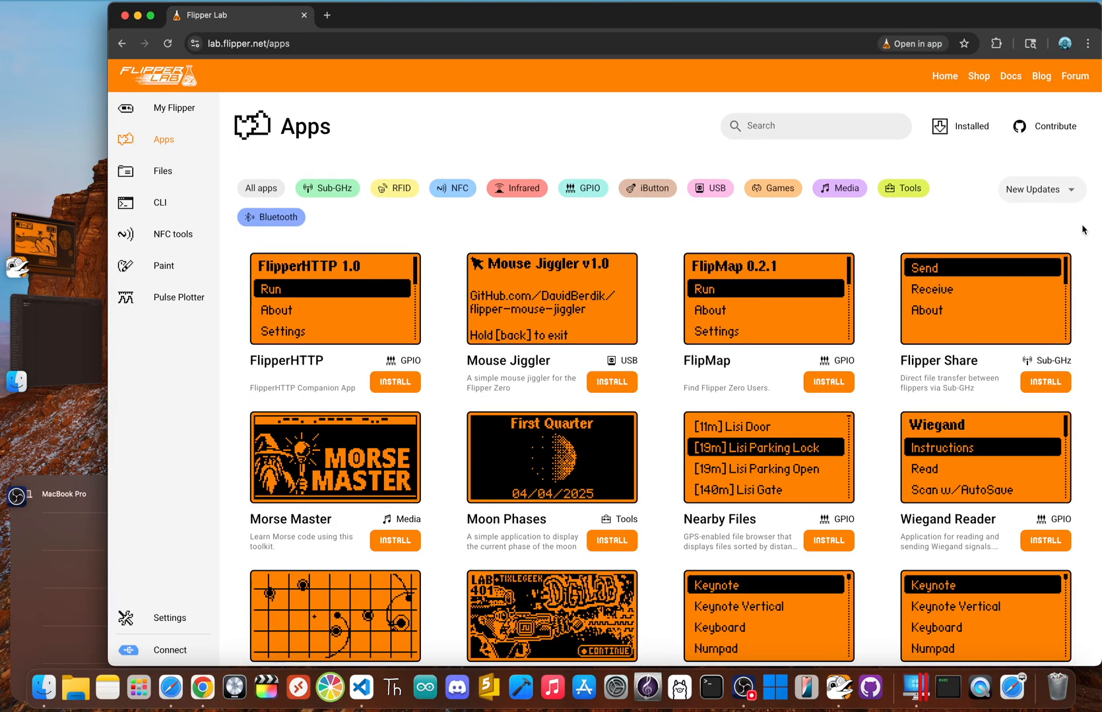
Scroll down through the Momentum Firmware README's feature list on GitHub.
scroll("down", 3)
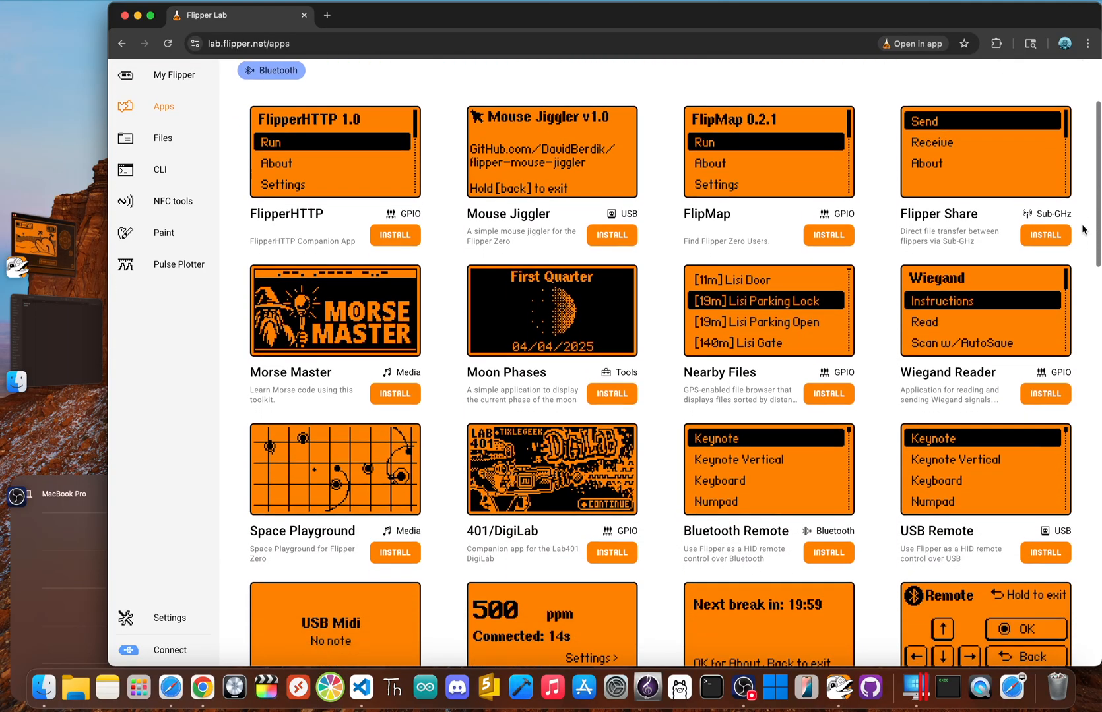
scroll("down", 3)
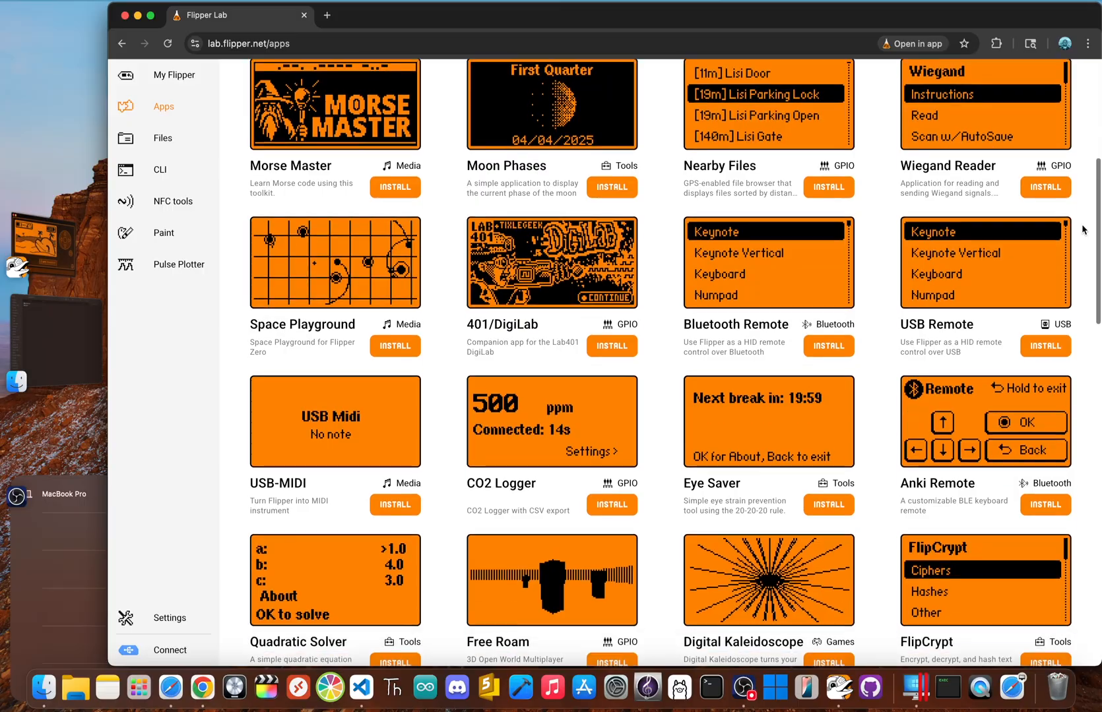
scroll("down", 3)
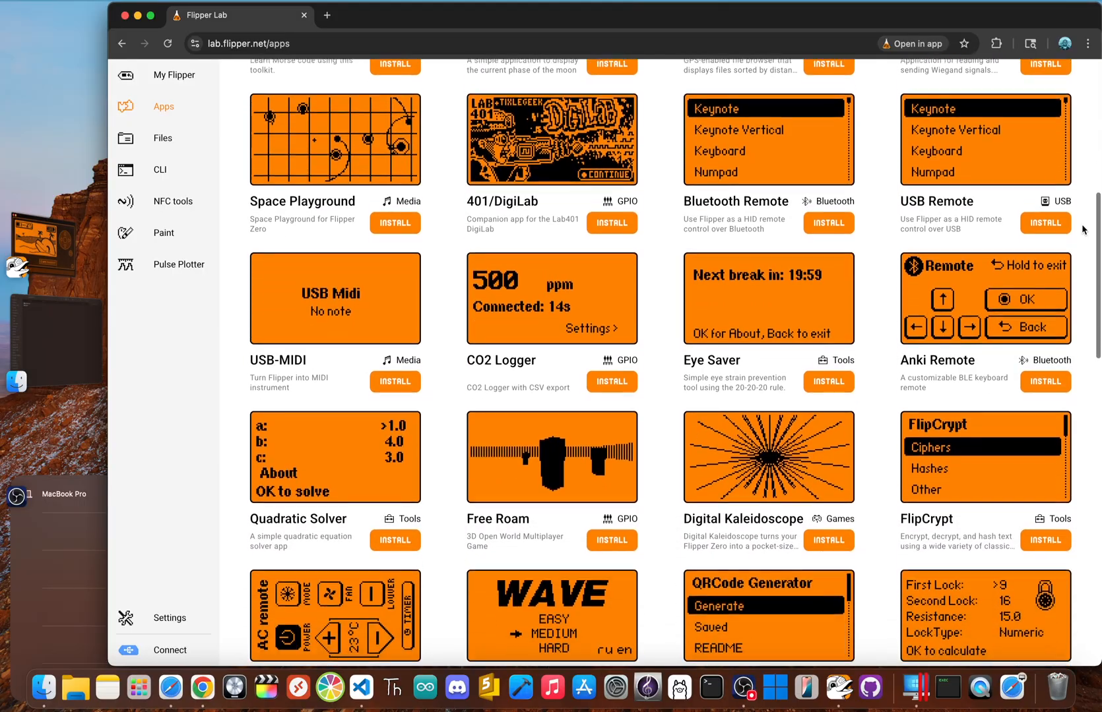
scroll("down", 3)
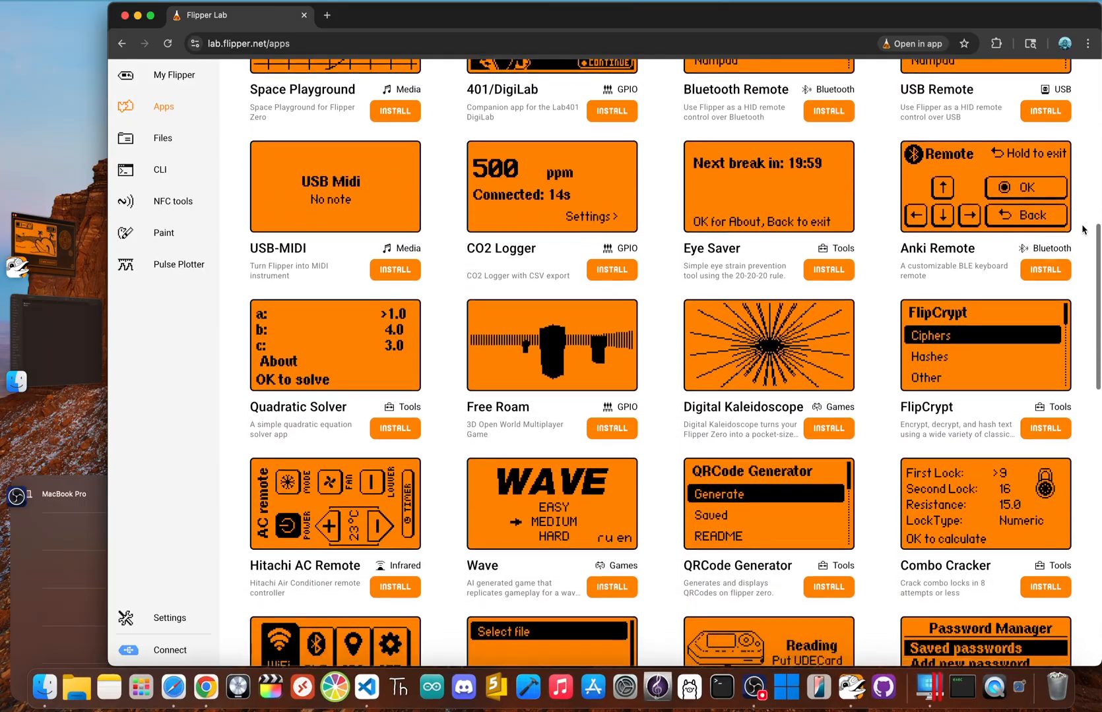
scroll("down", 3)
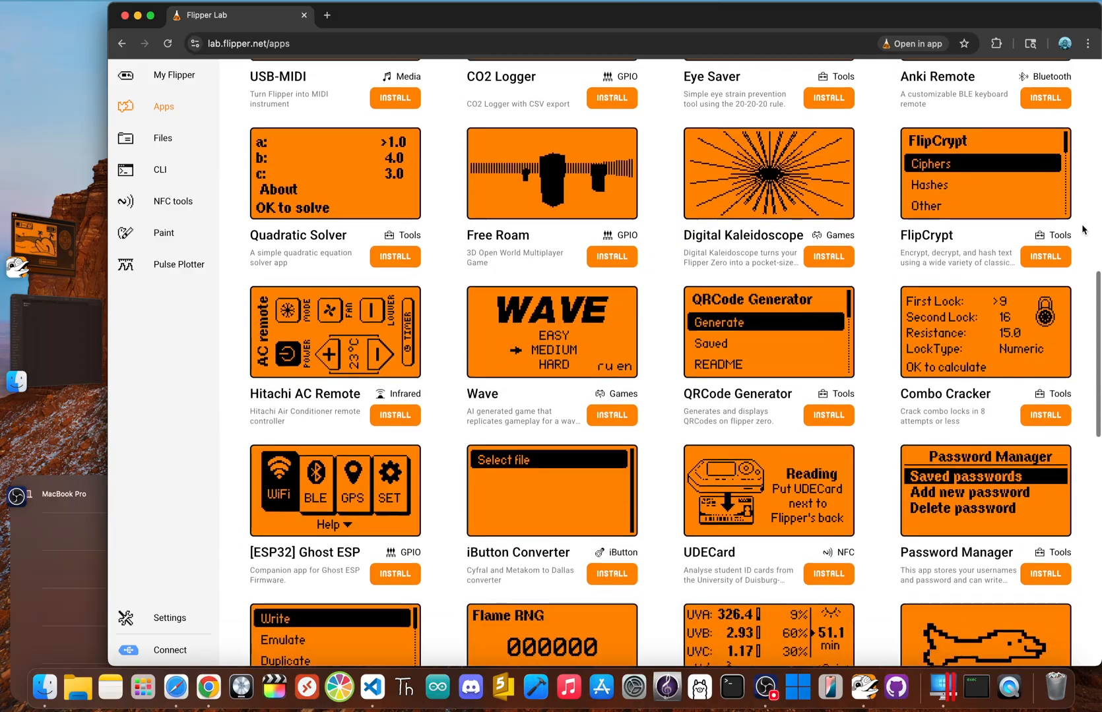
scroll("down", 3)
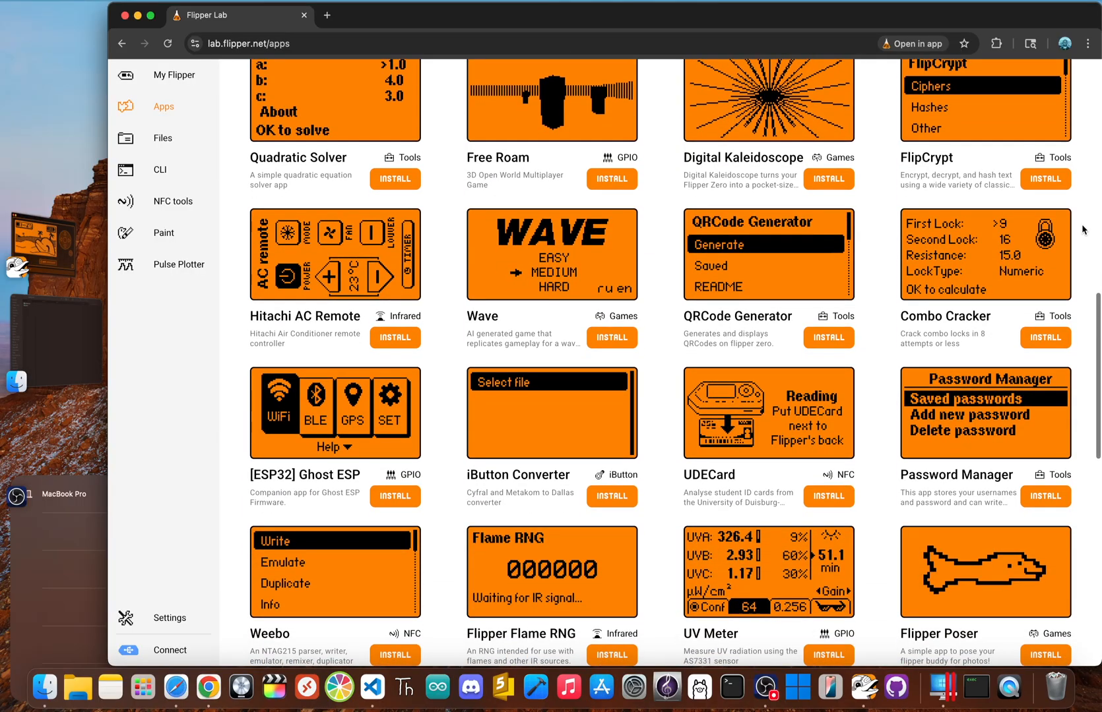
scroll("down", 3)
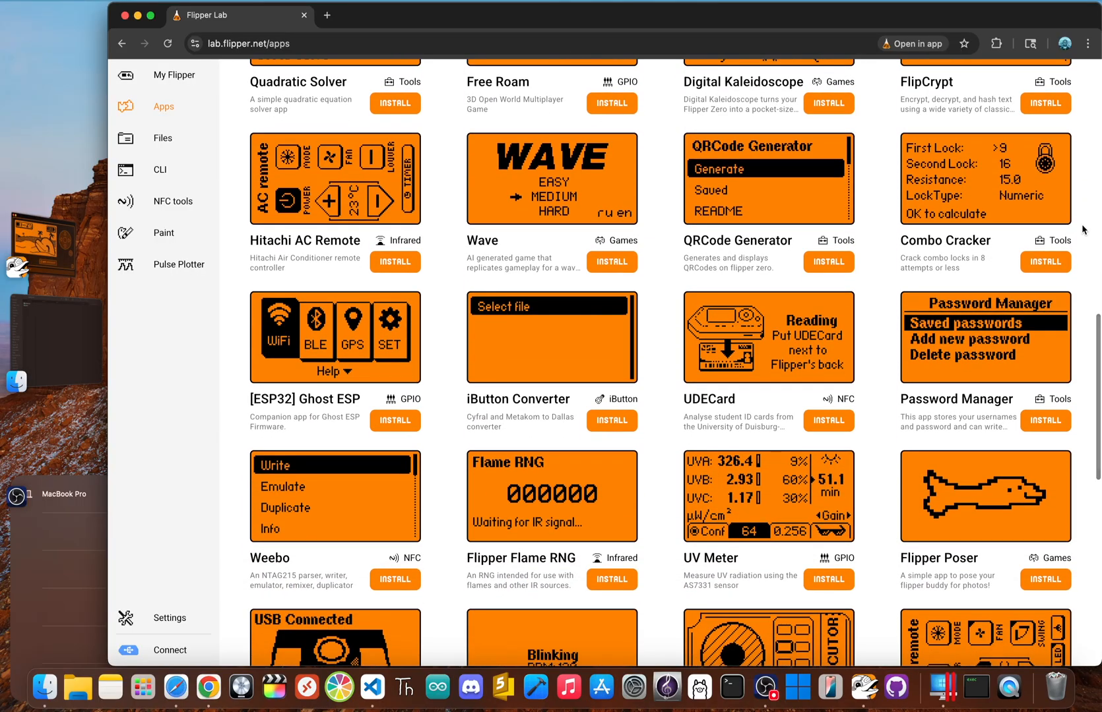
scroll("down", 3)
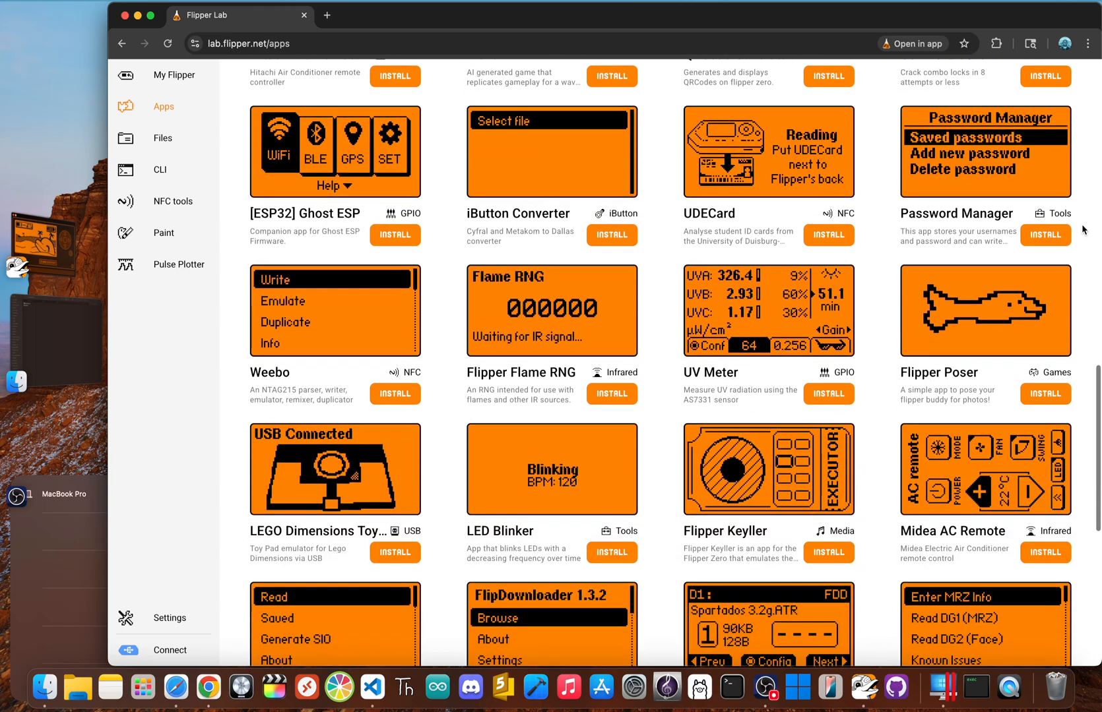
scroll("down", 3)
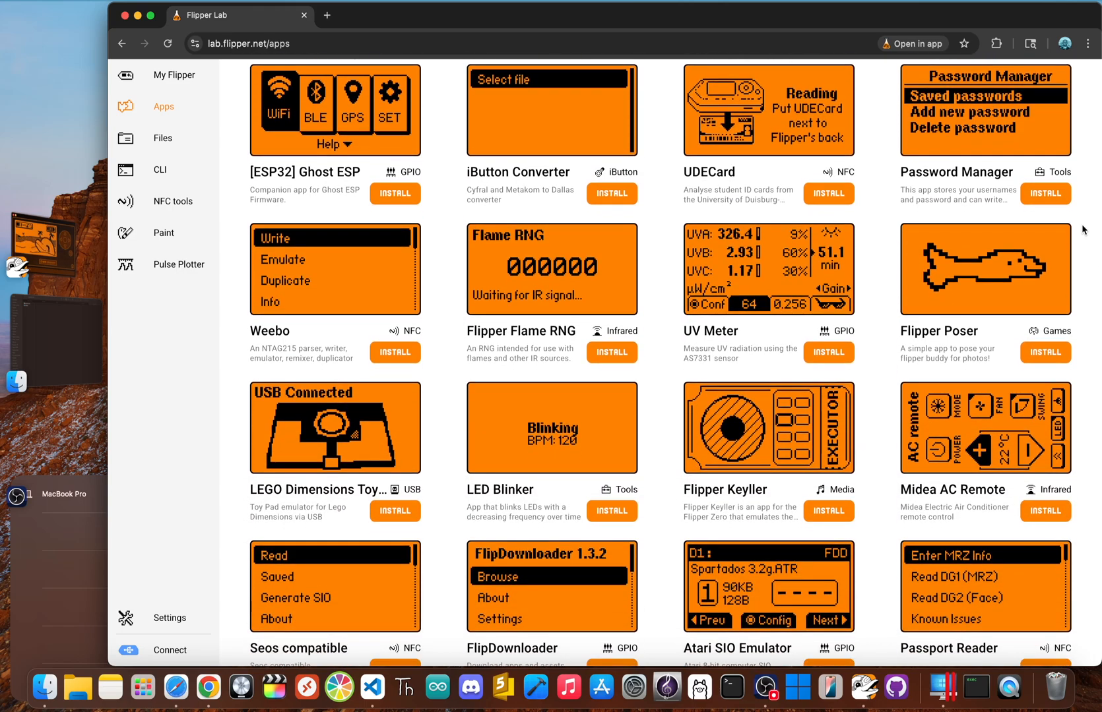
scroll("down", 3)
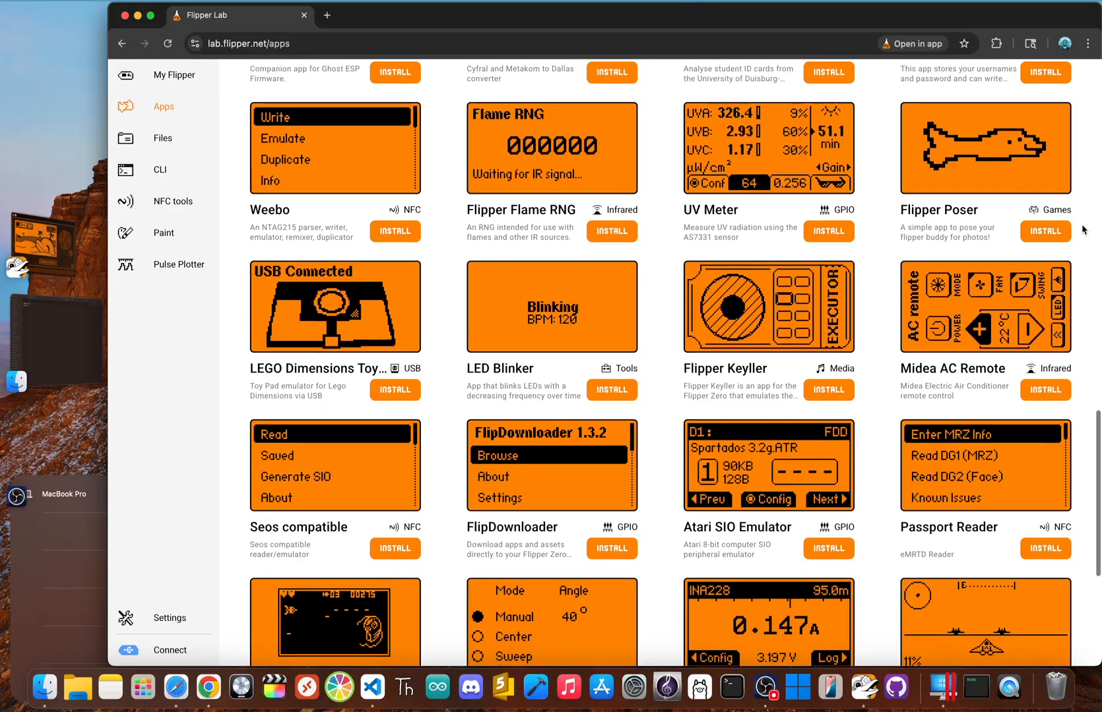
scroll("down", 3)
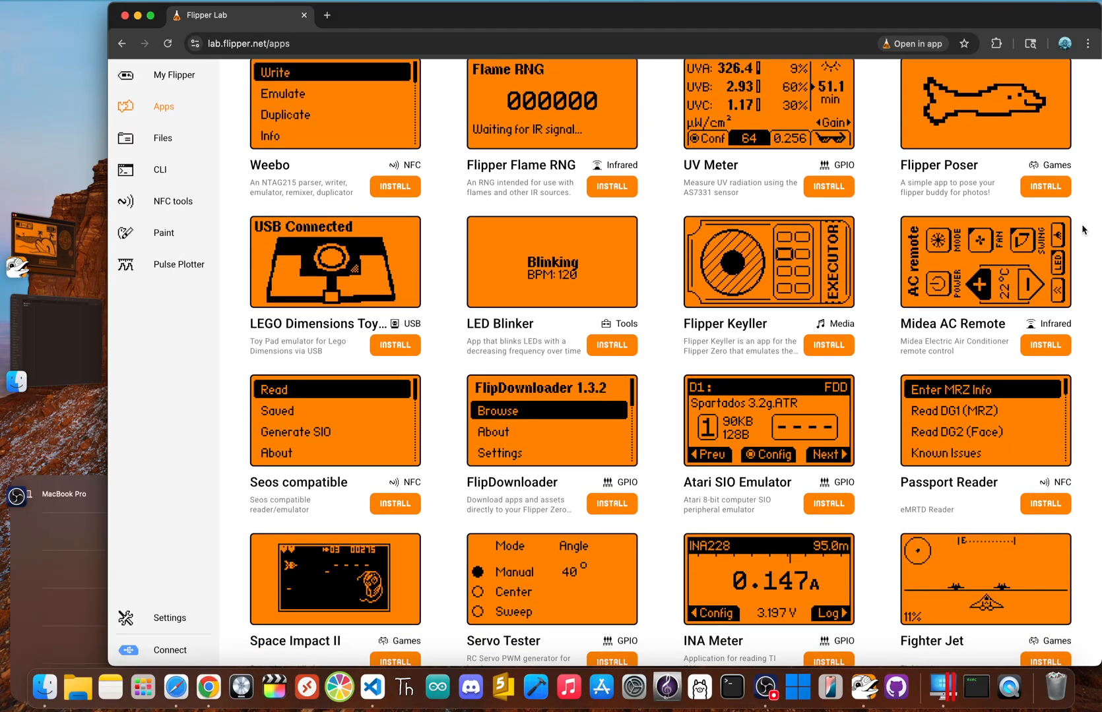
scroll("down", 3)
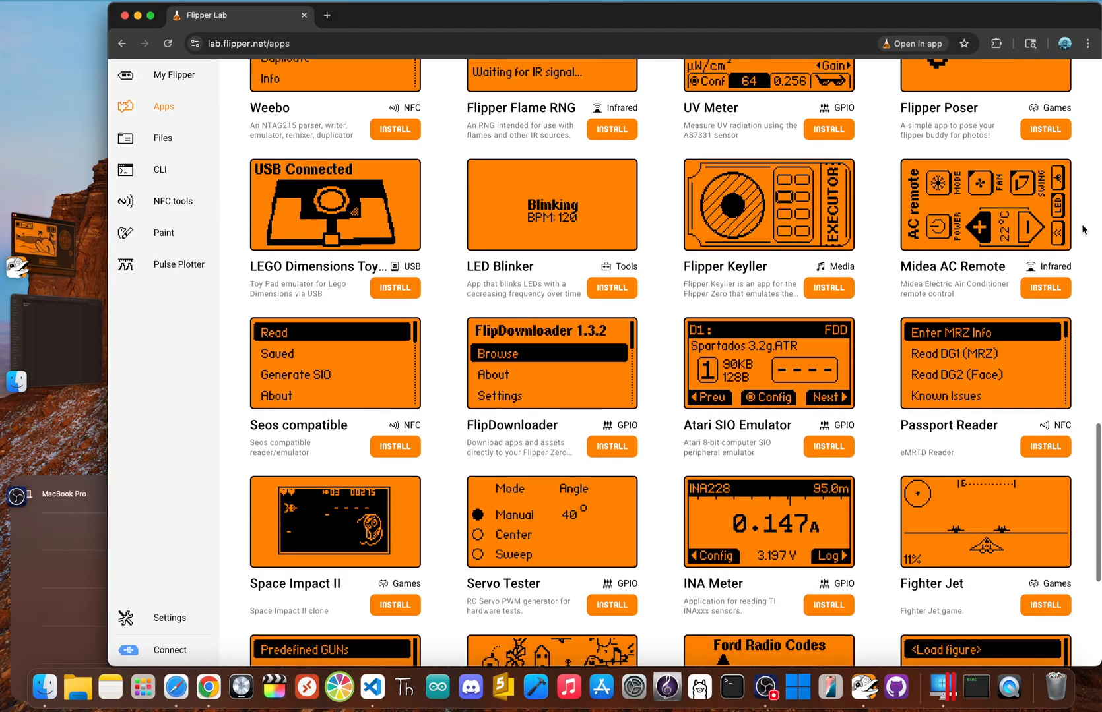
scroll("down", 3)
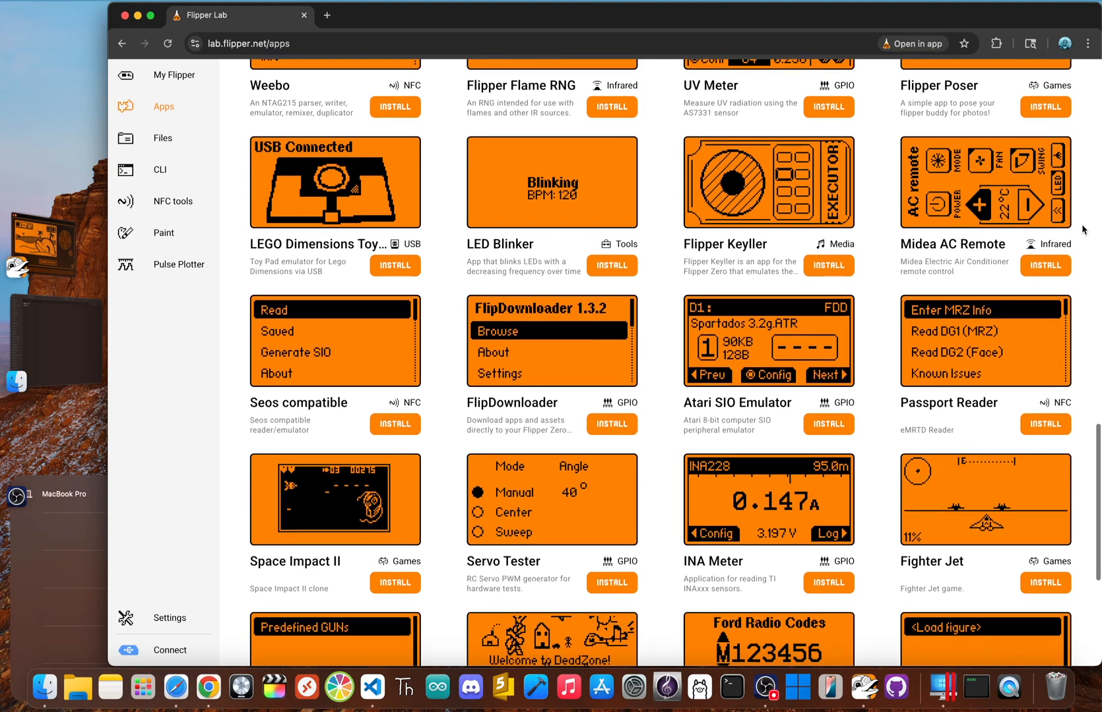
scroll("down", 3)
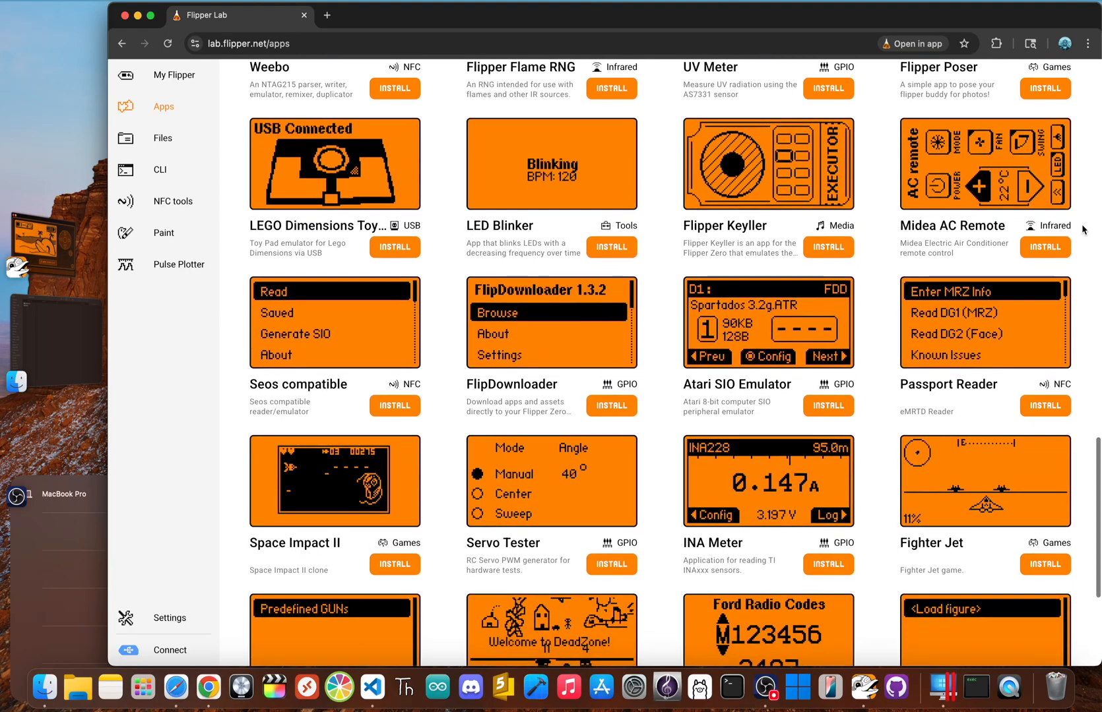
scroll("down", 3)
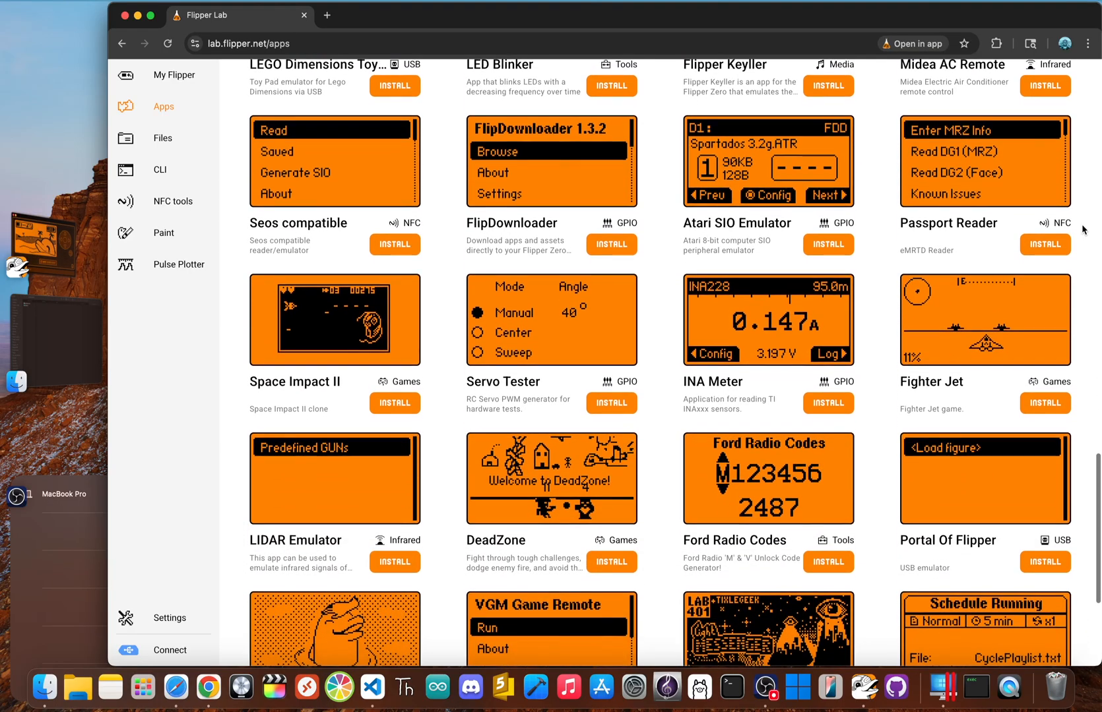
scroll("down", 3)
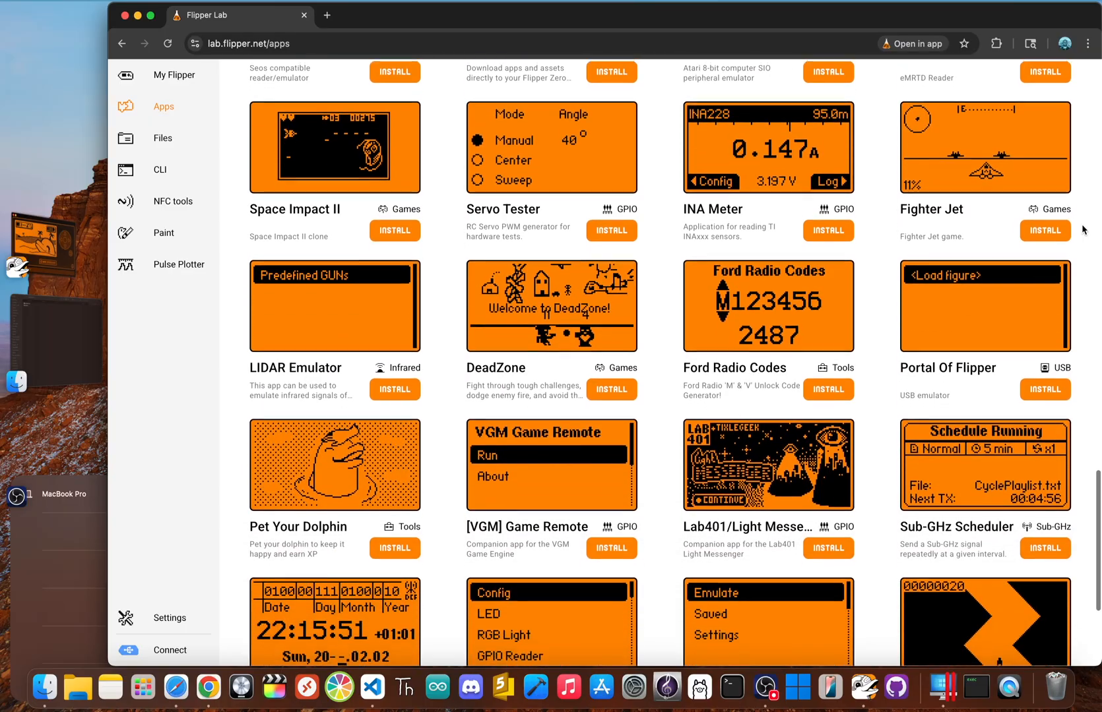
scroll("down", 3)
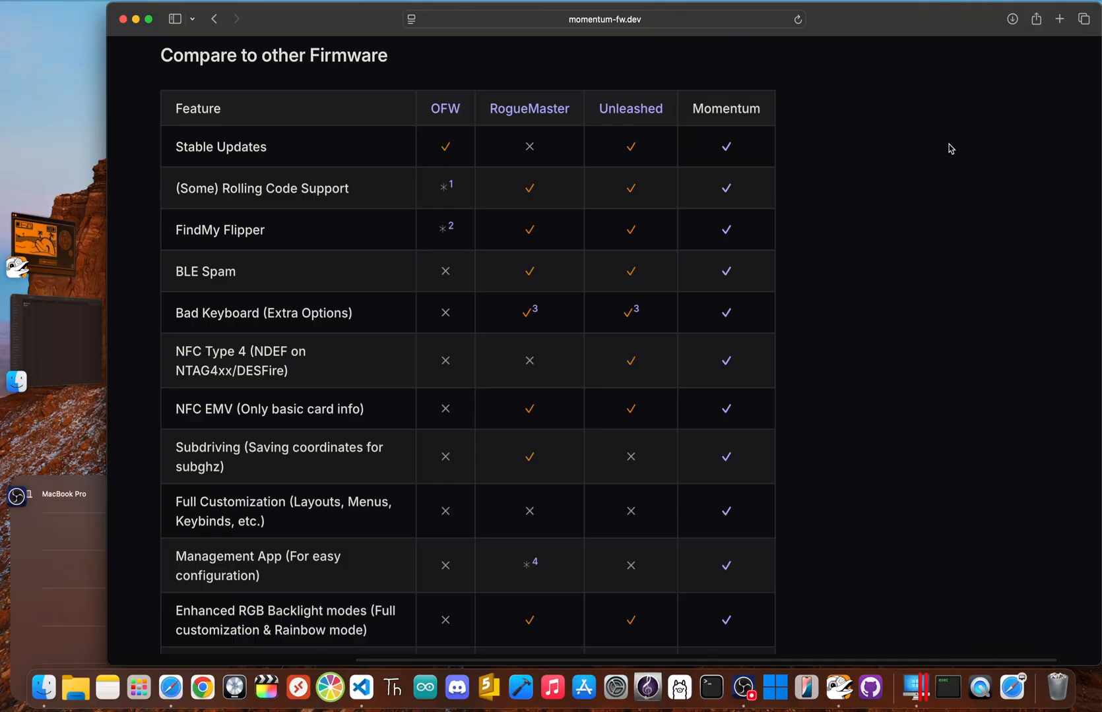
Continue scrolling through the README's Momentum Settings and Asset Packs sections to the end.
scroll("down", 3)
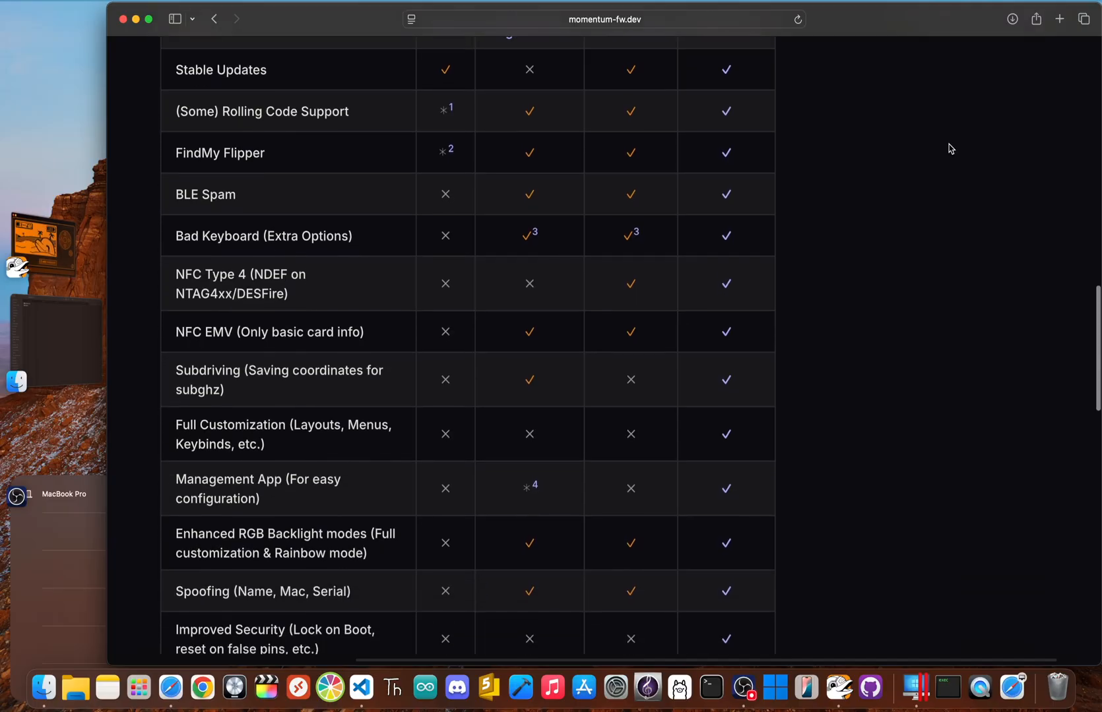
scroll("down", 3)
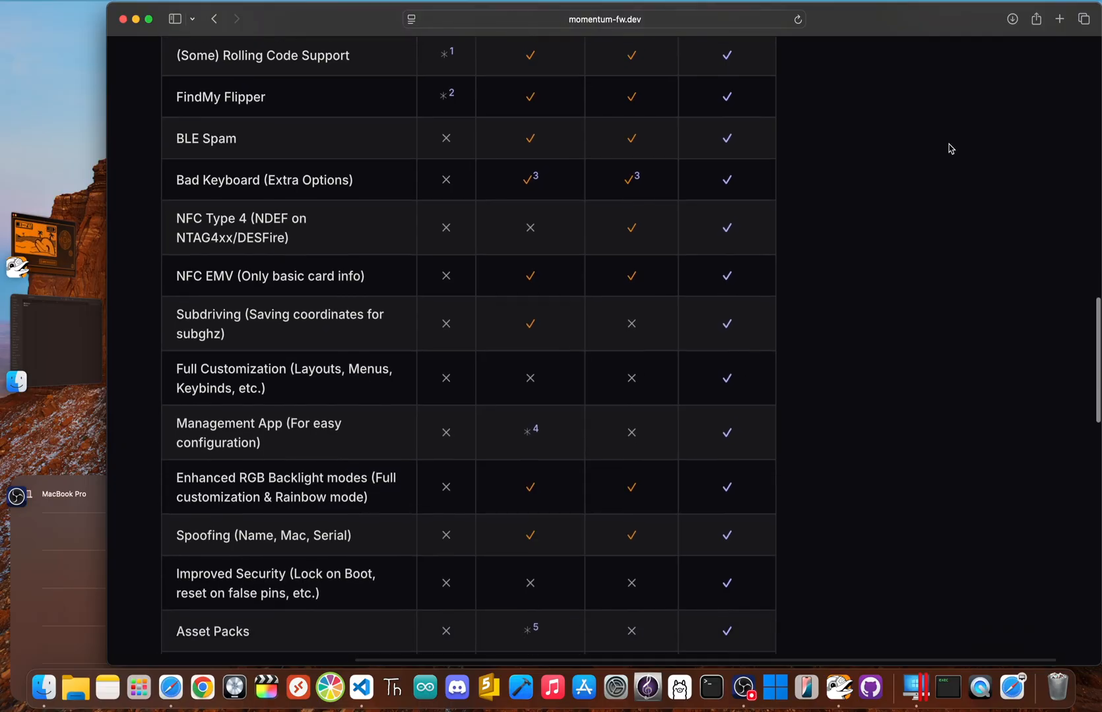
scroll("down", 3)
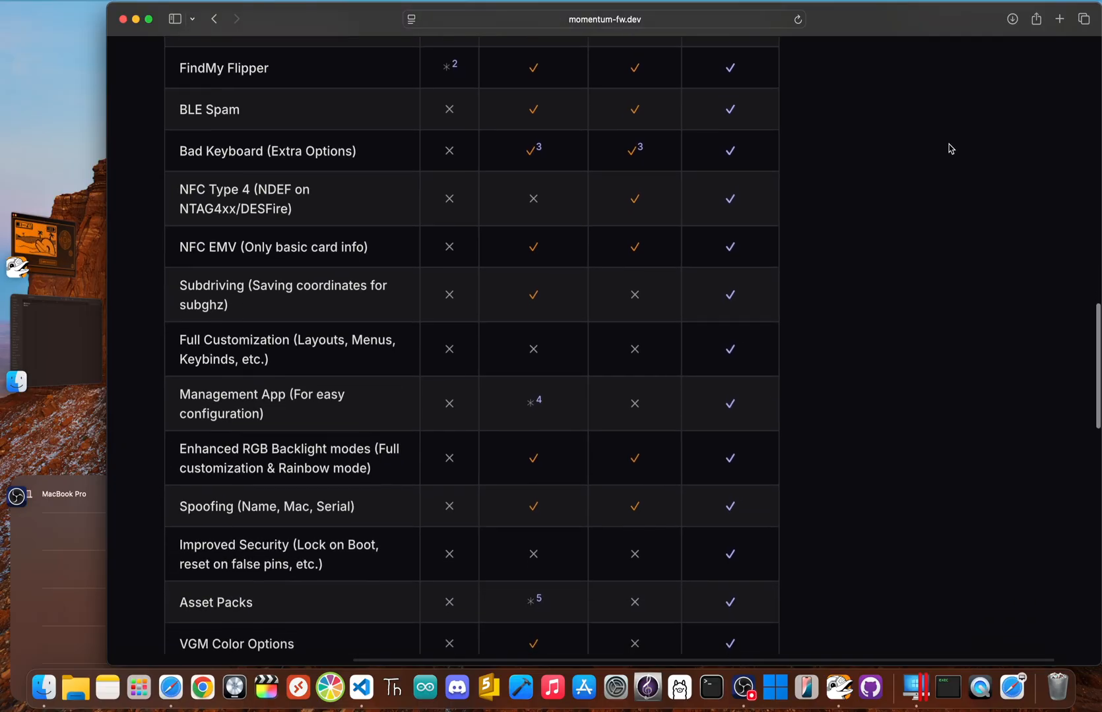
scroll("down", 3)
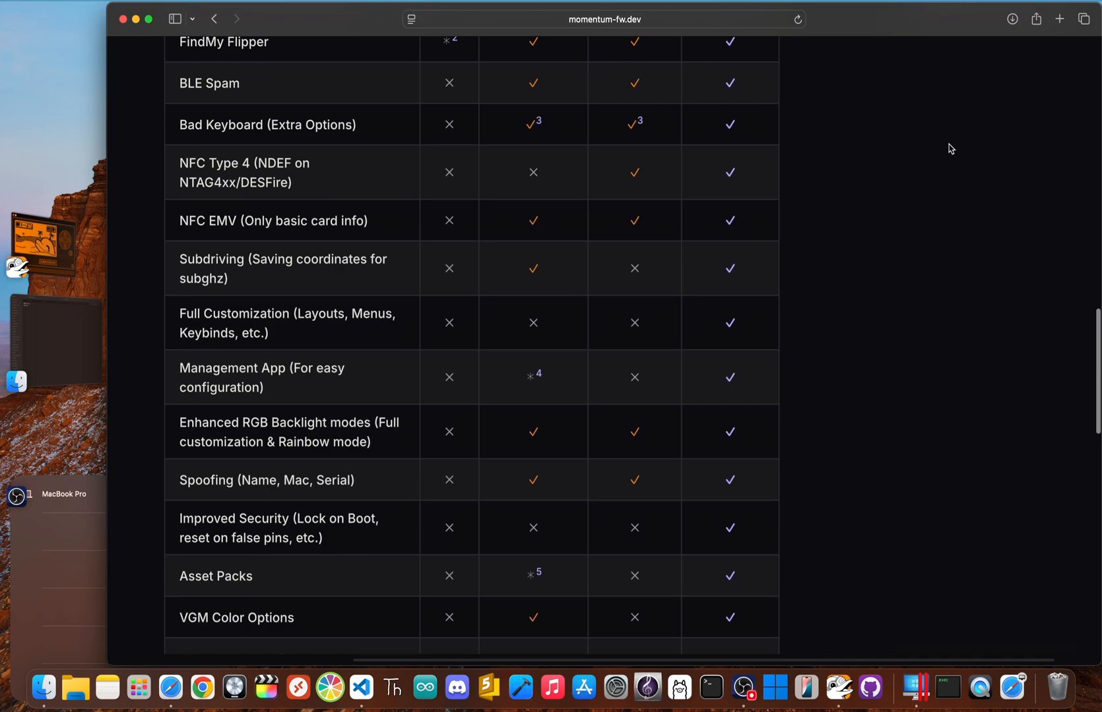
scroll("down", 3)
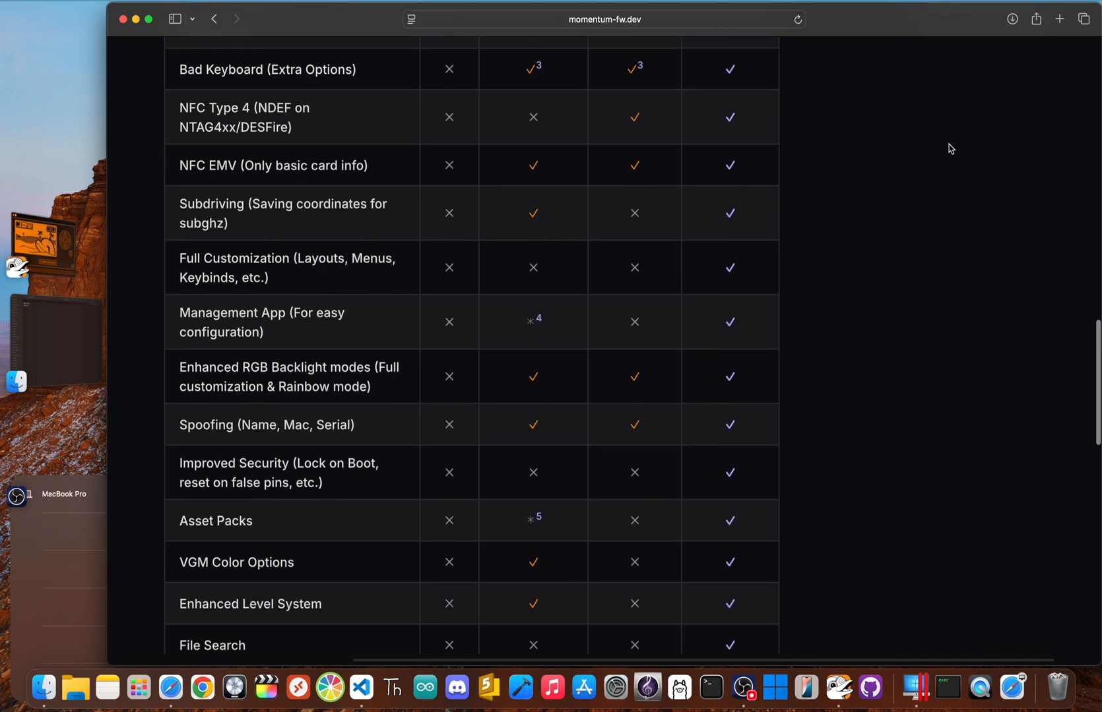
scroll("down", 3)
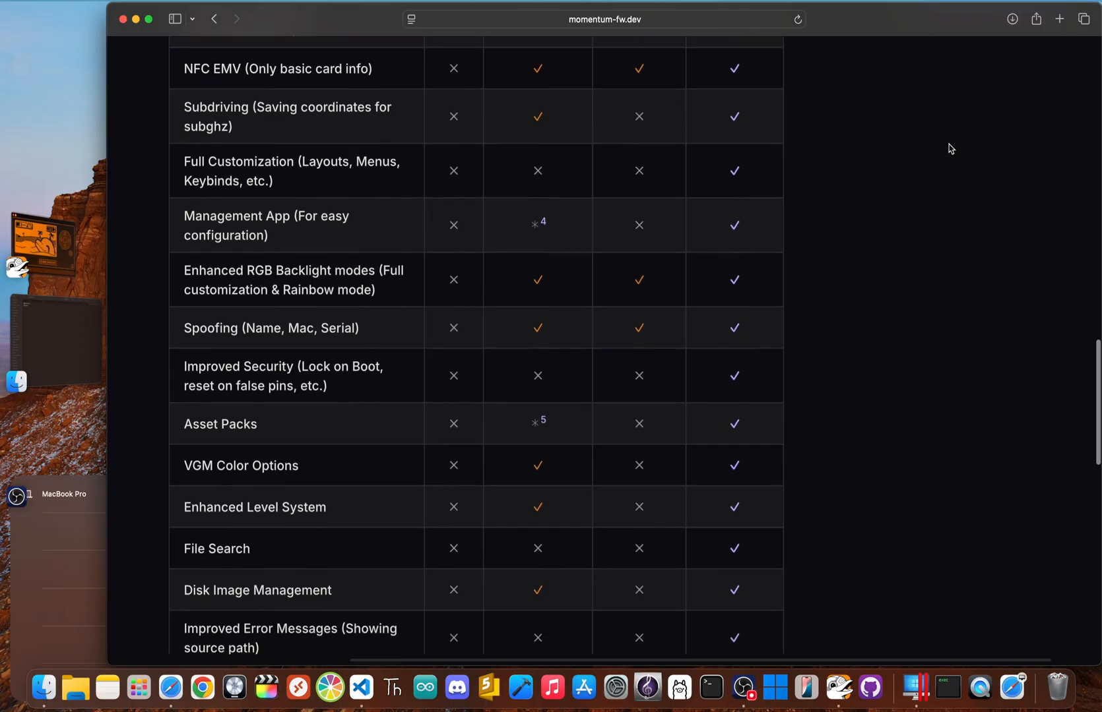
scroll("down", 3)
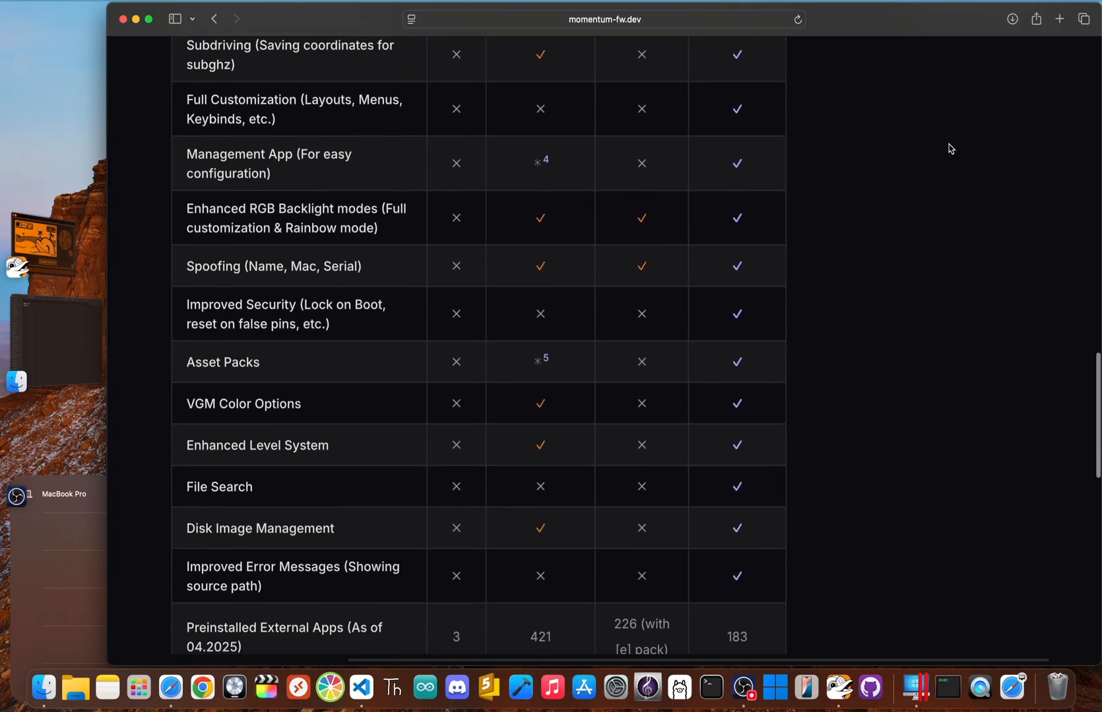
scroll("down", 3)
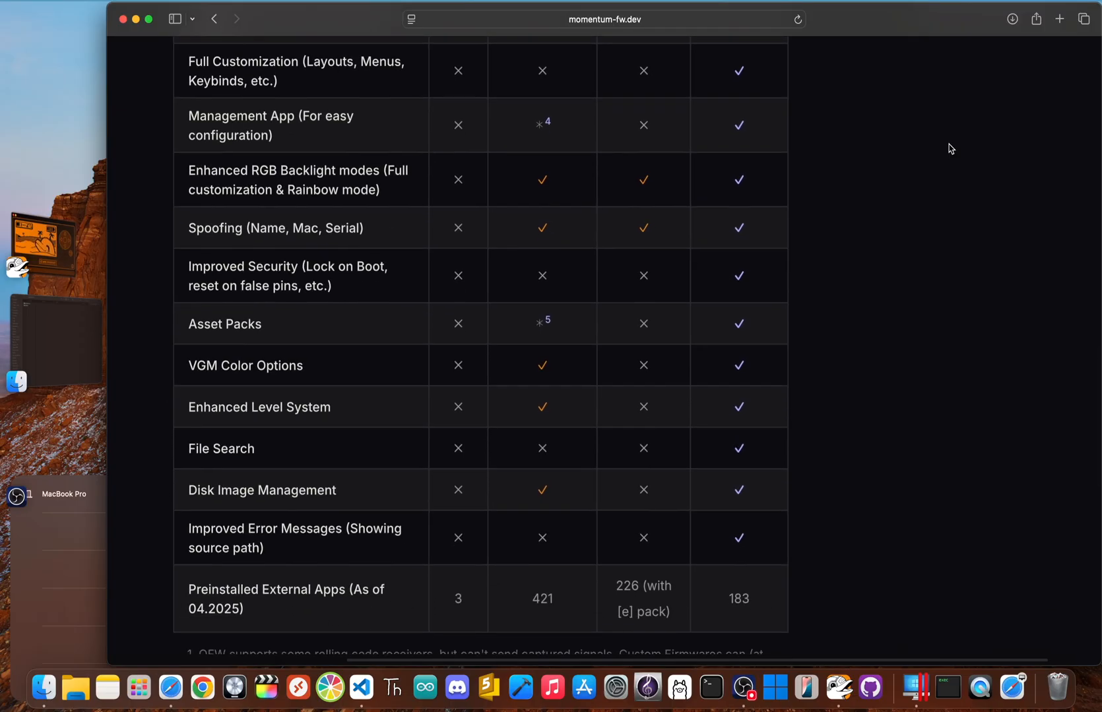
scroll("down", 3)
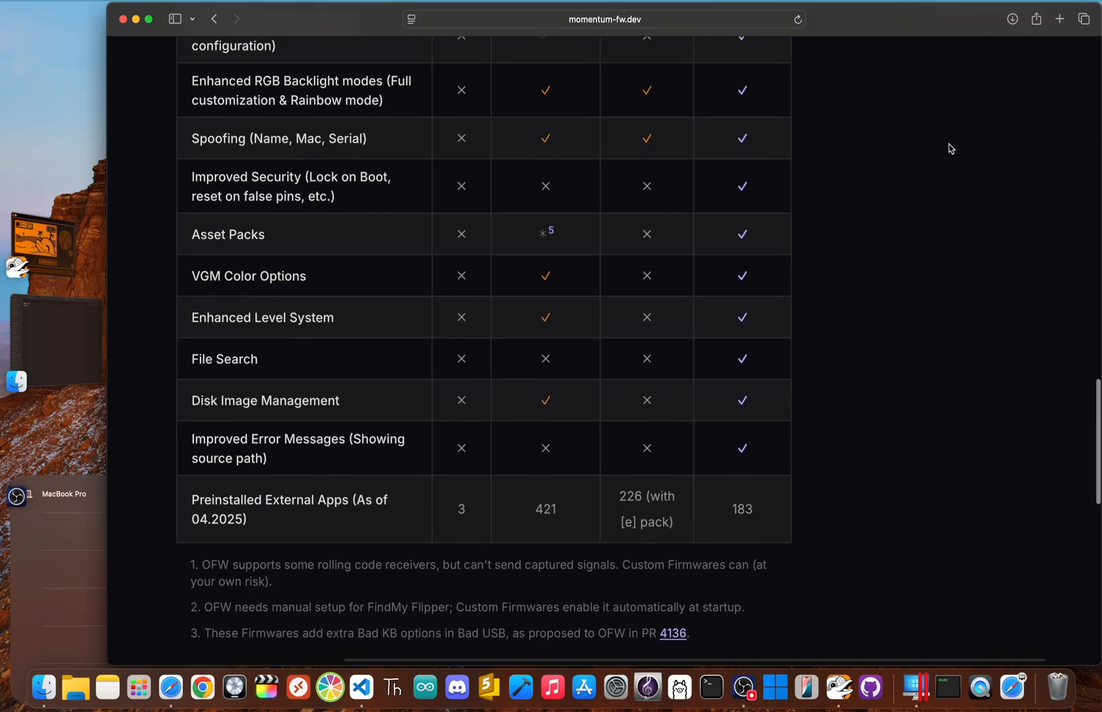
scroll("down", 3)
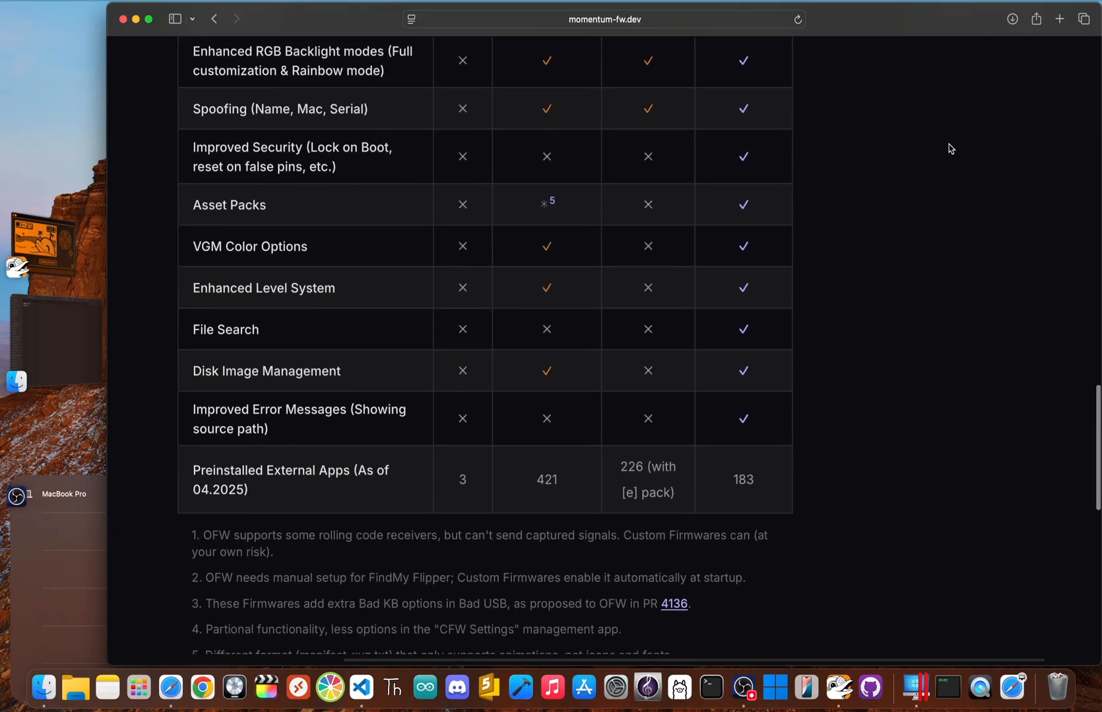
scroll("down", 3)
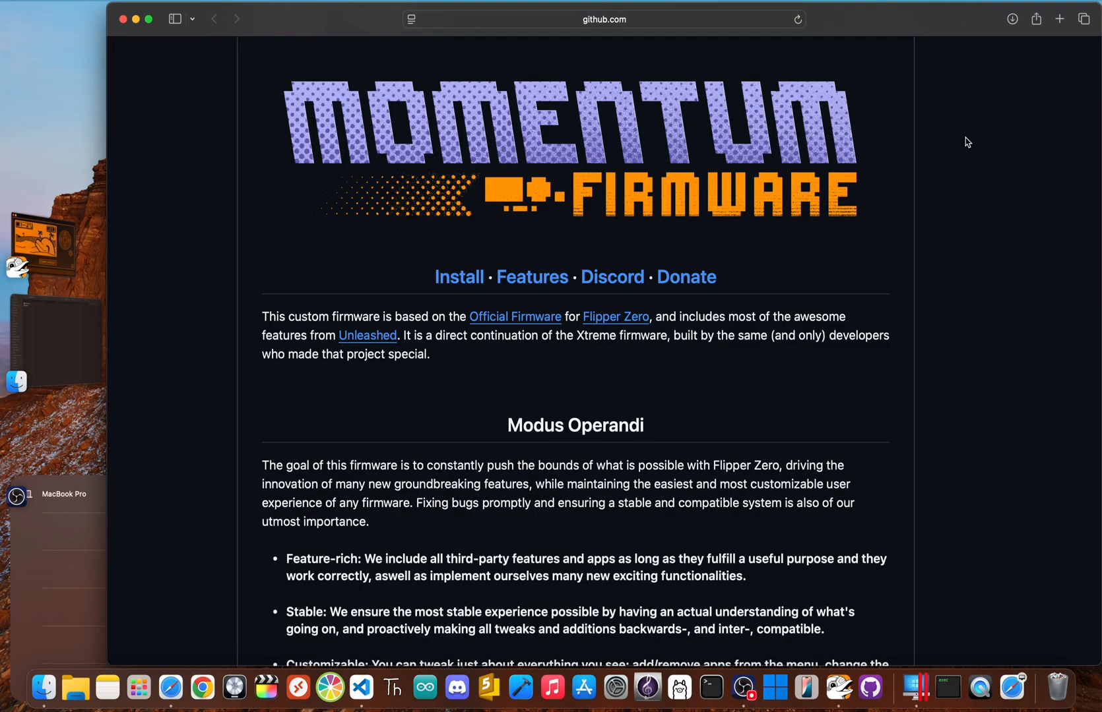
scroll("down", 3)
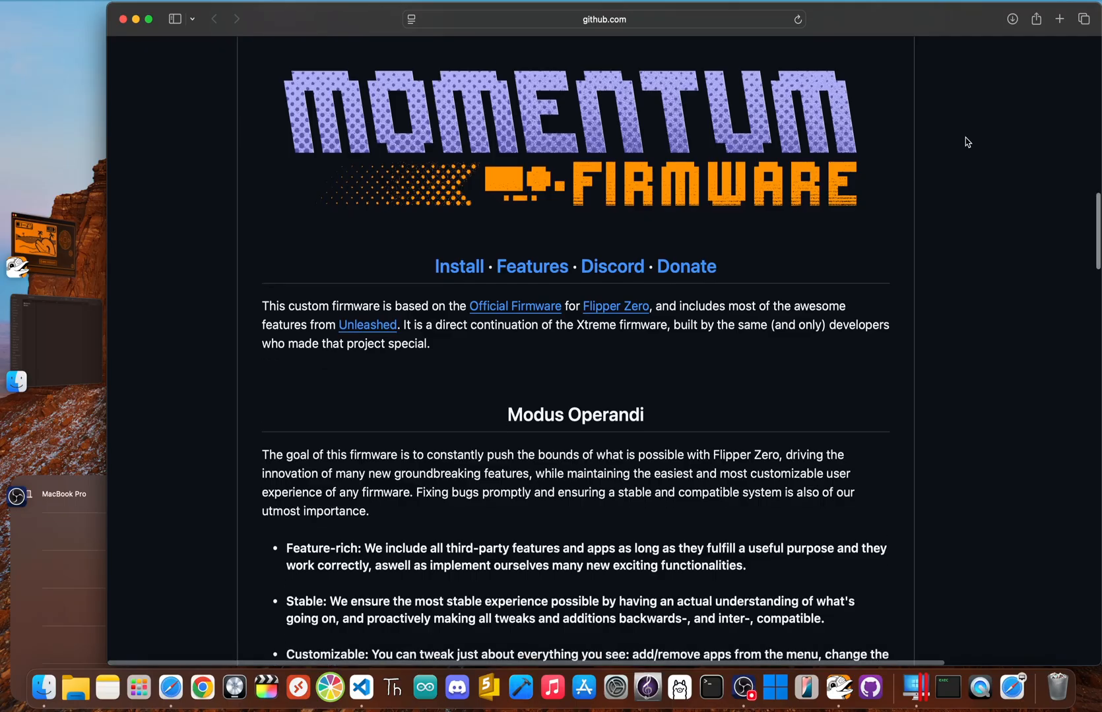
scroll("down", 3)
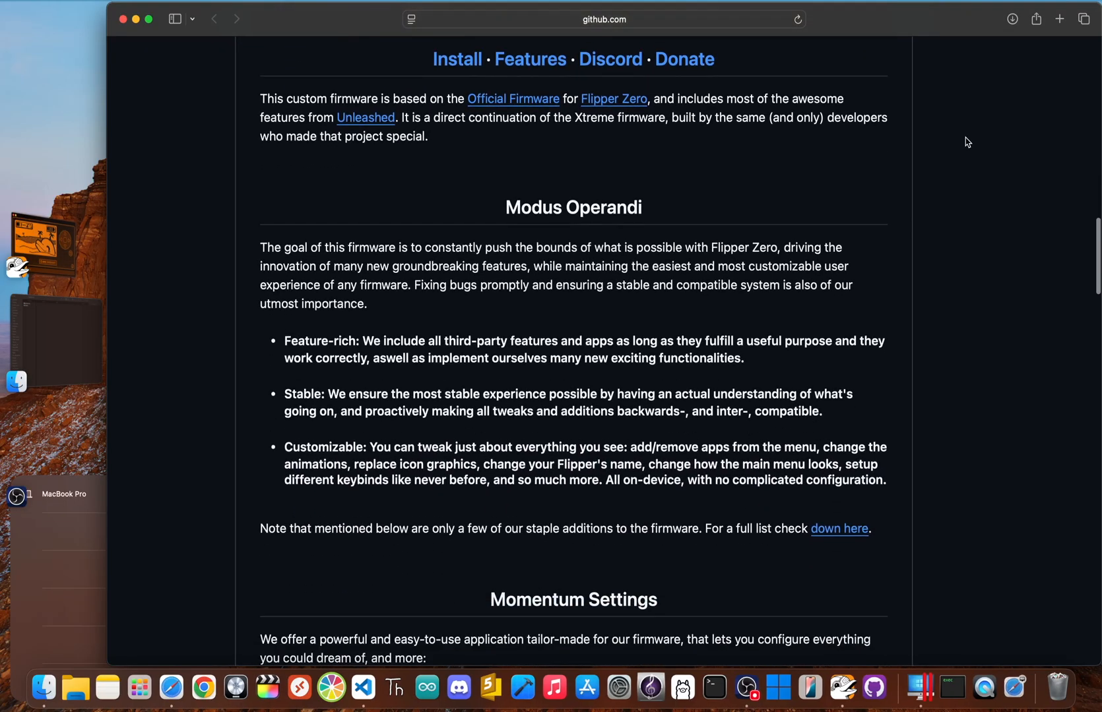
scroll("down", 3)
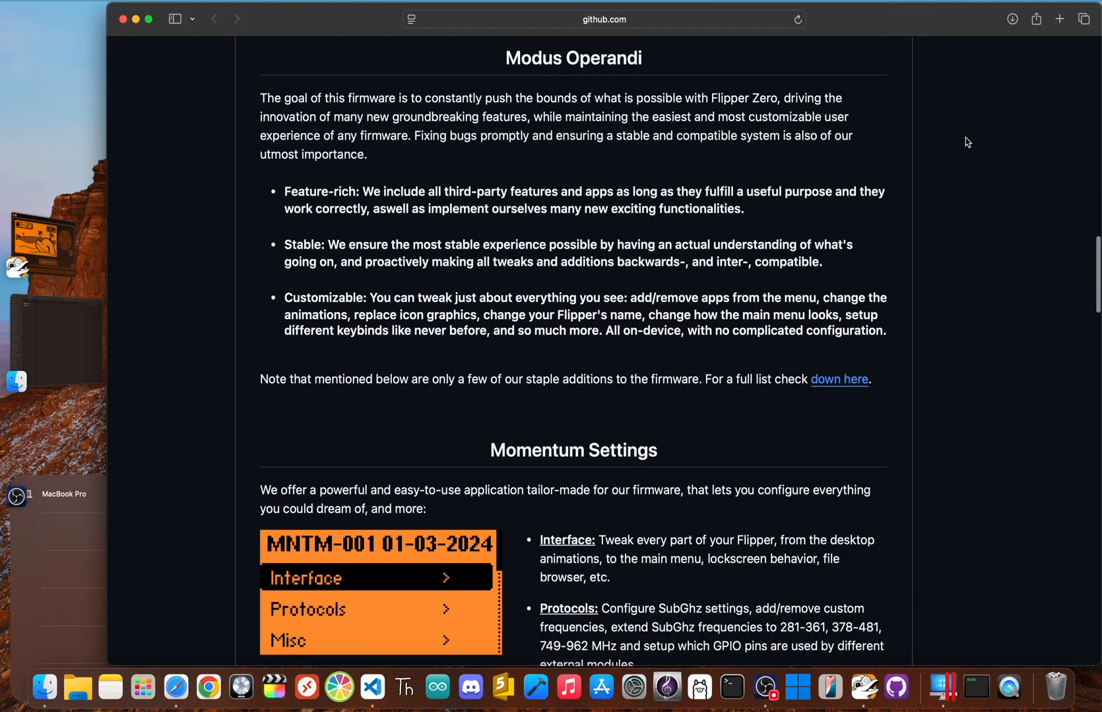
scroll("down", 3)
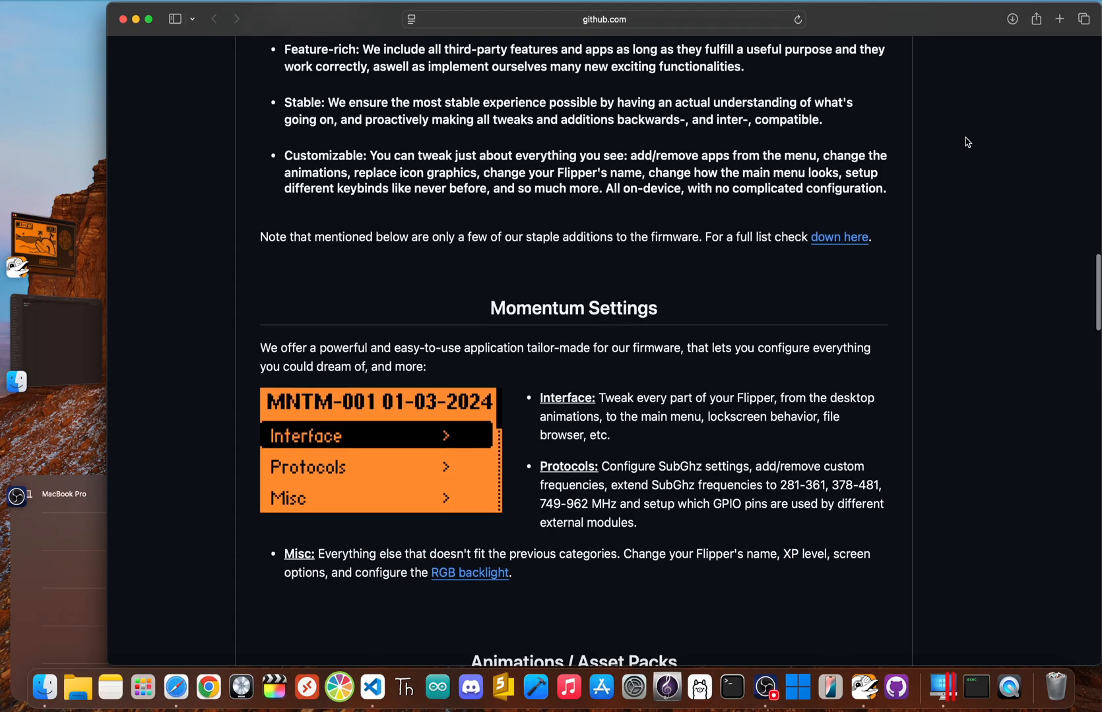
scroll("down", 3)
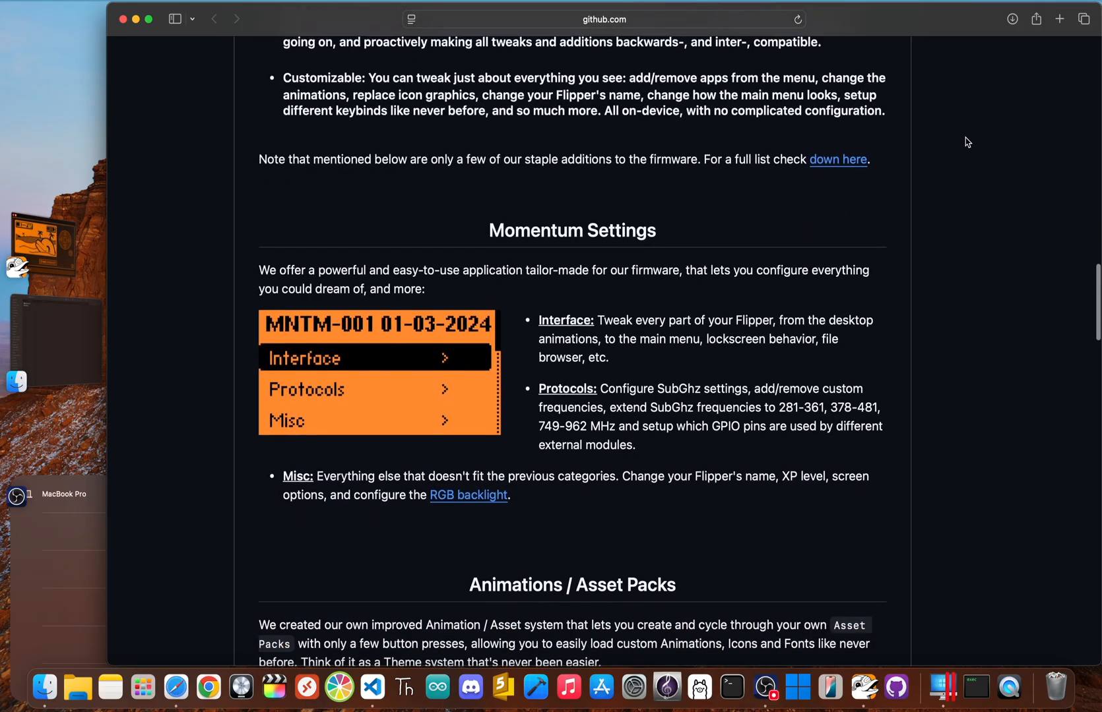
scroll("down", 3)
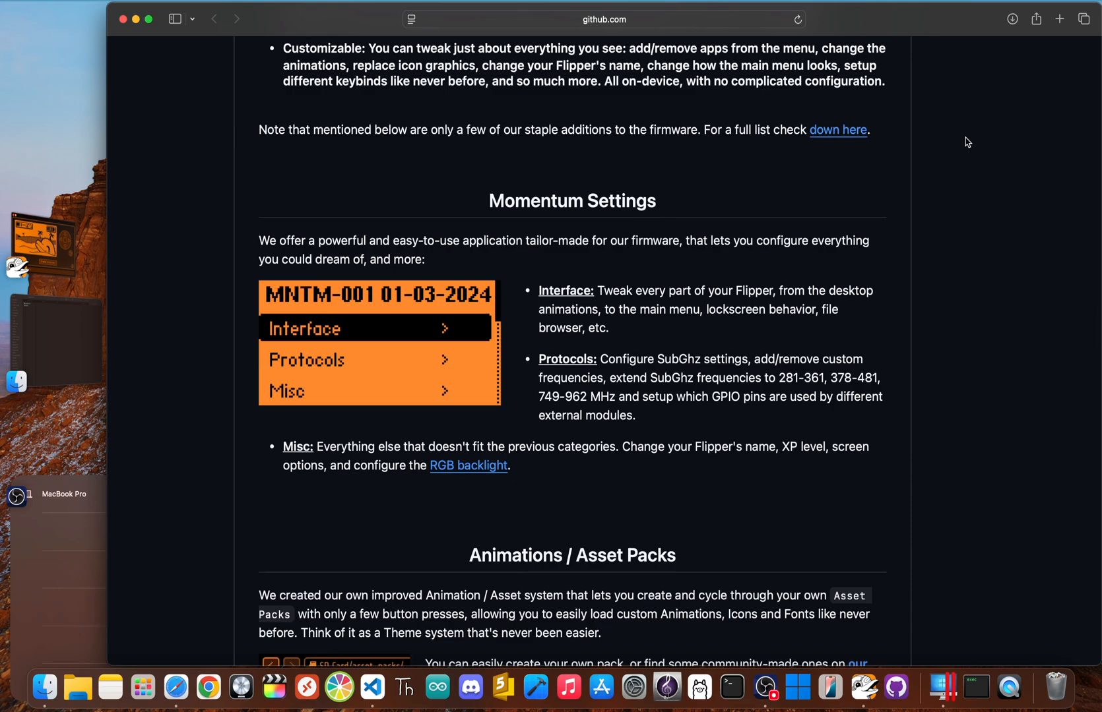
scroll("down", 3)
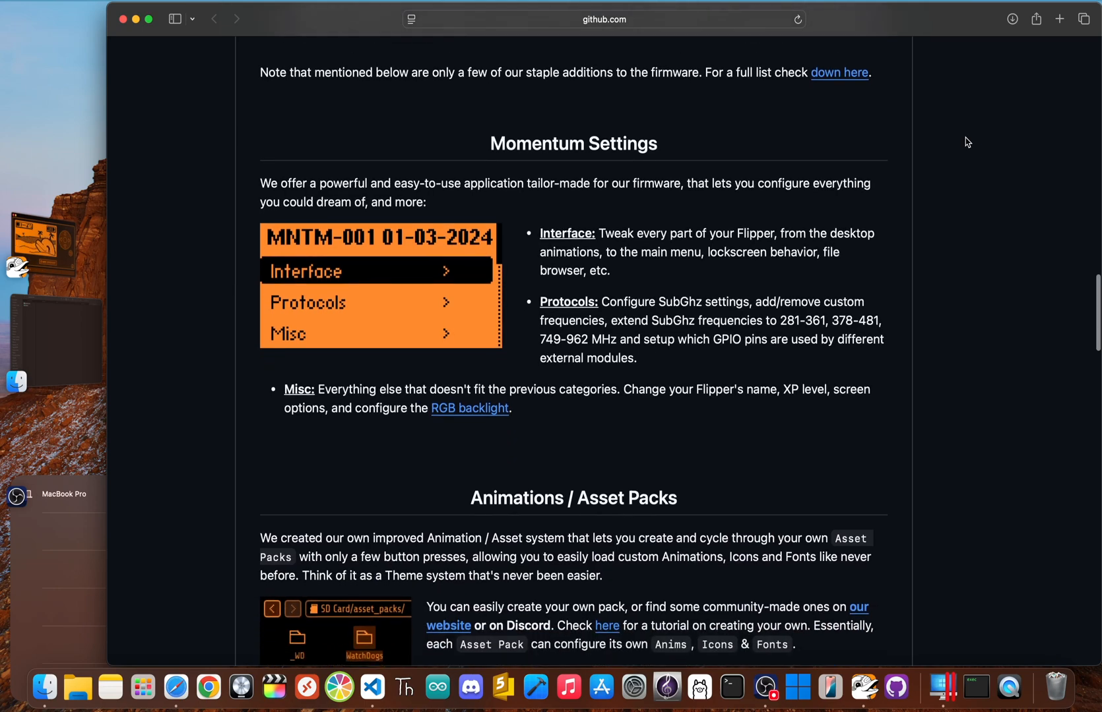
scroll("down", 3)
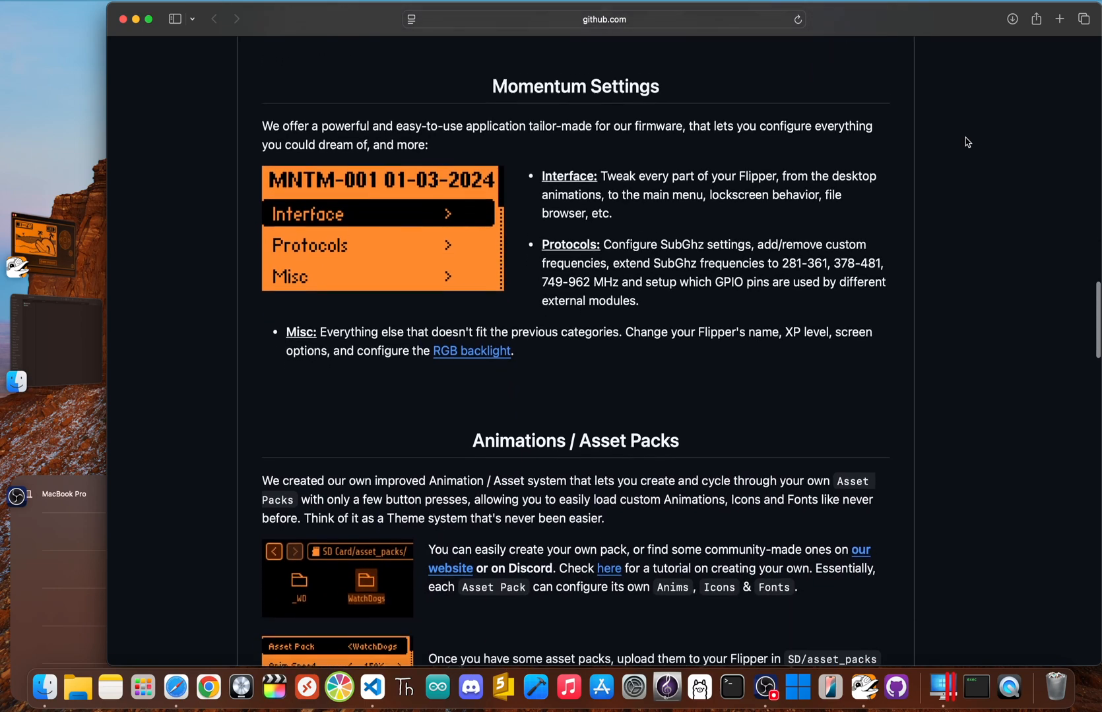
scroll("down", 3)
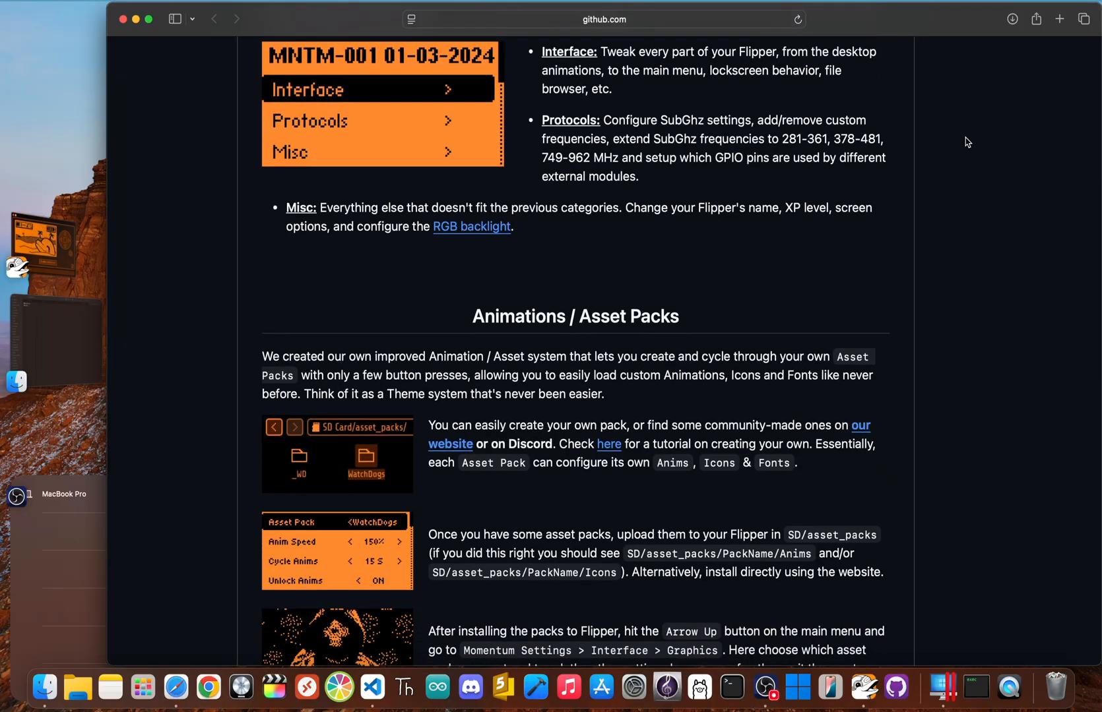
scroll("down", 3)
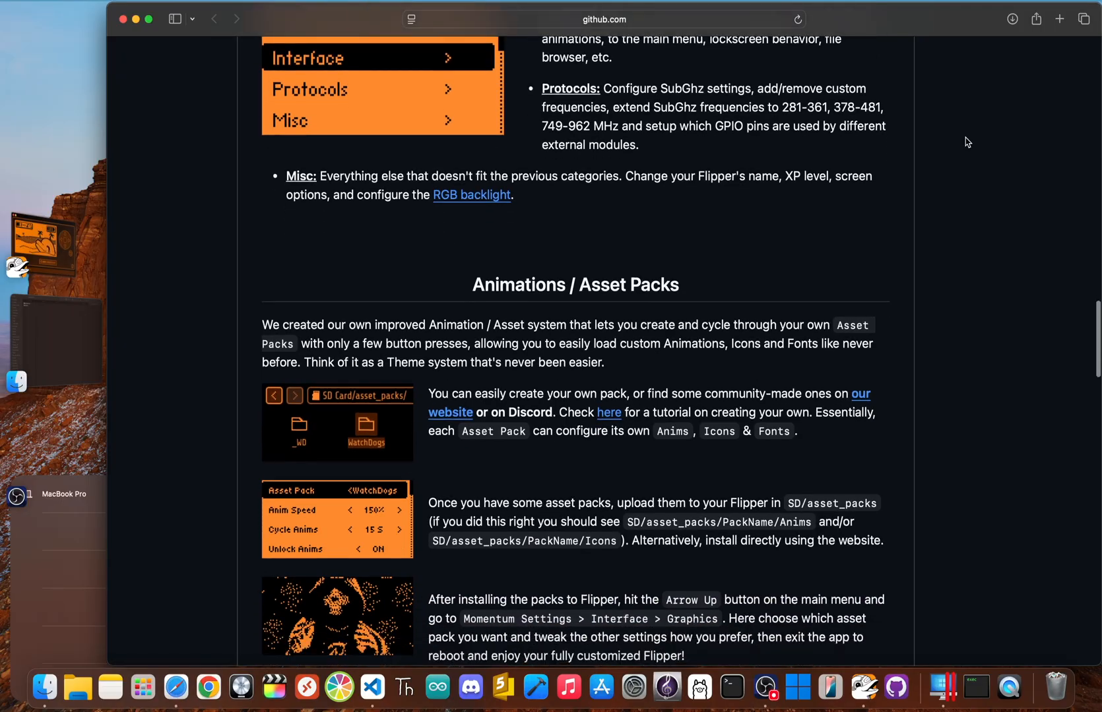
scroll("down", 3)
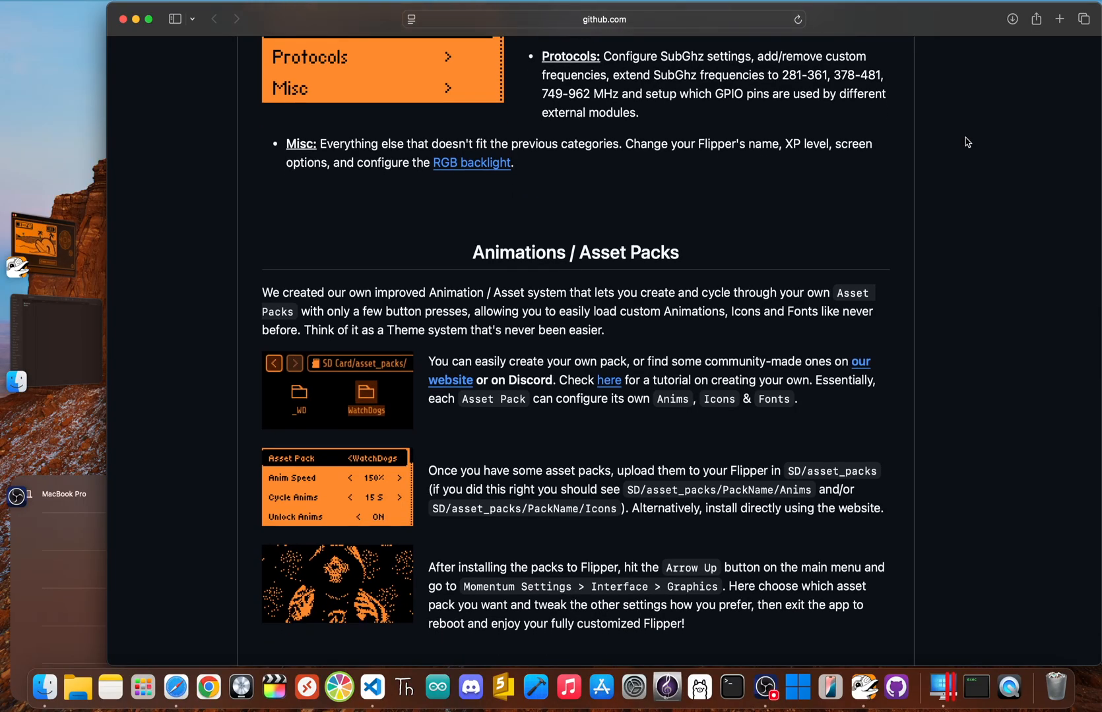
scroll("down", 3)
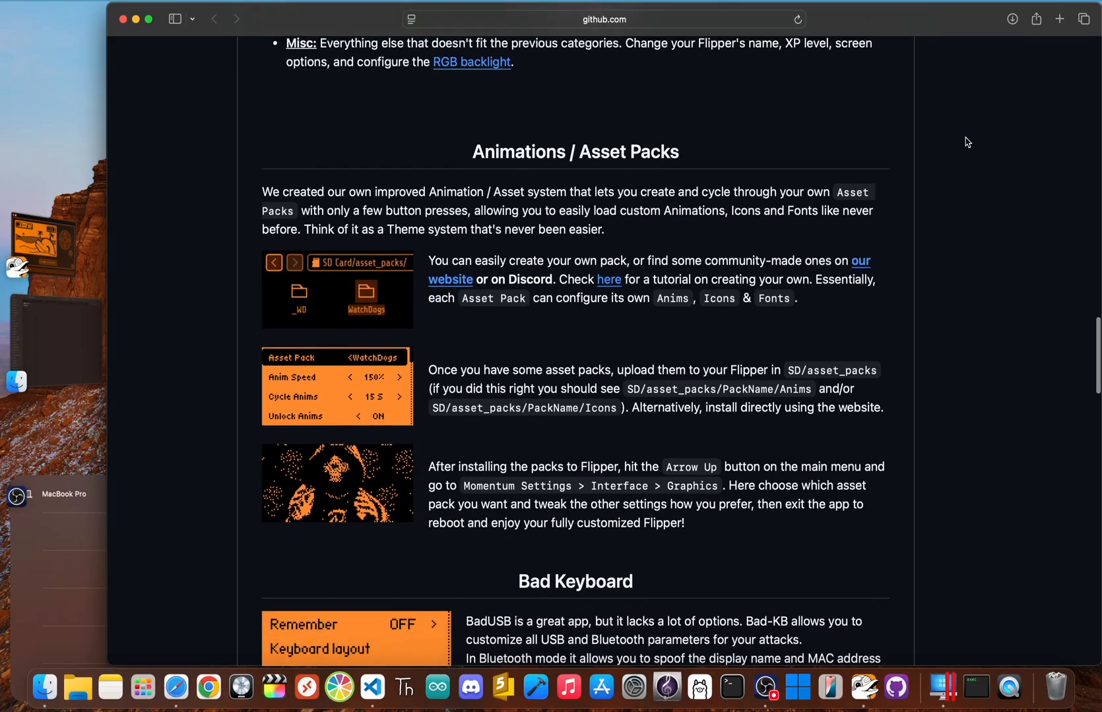
scroll("down", 3)
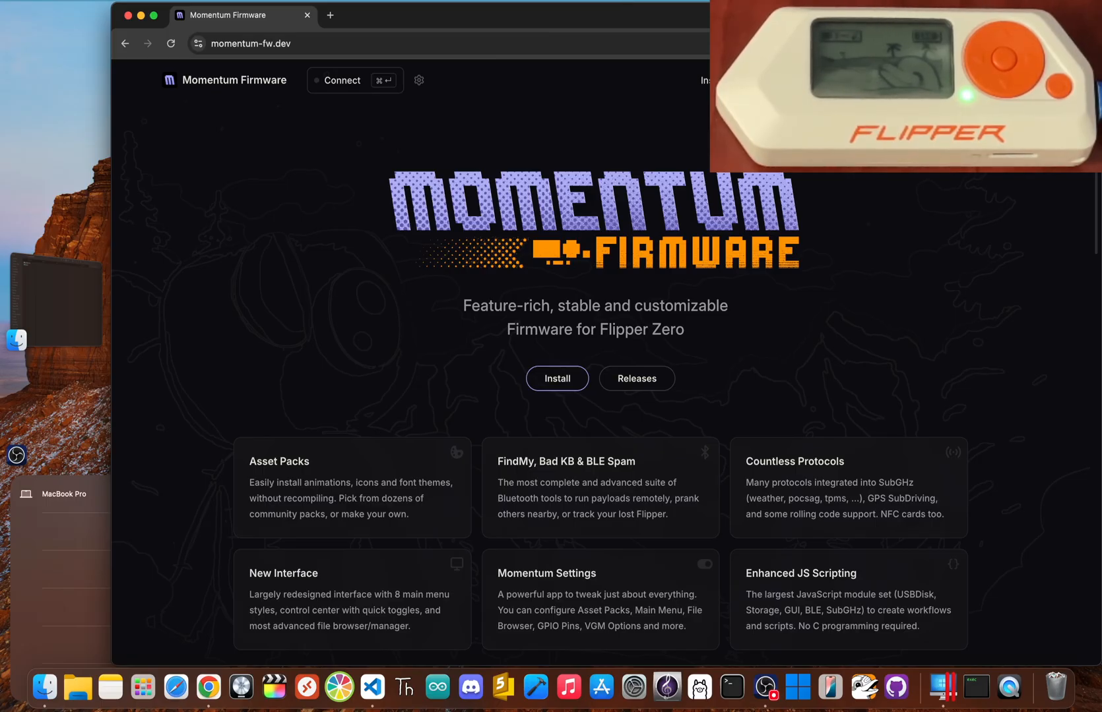
mouse_move(542, 377)
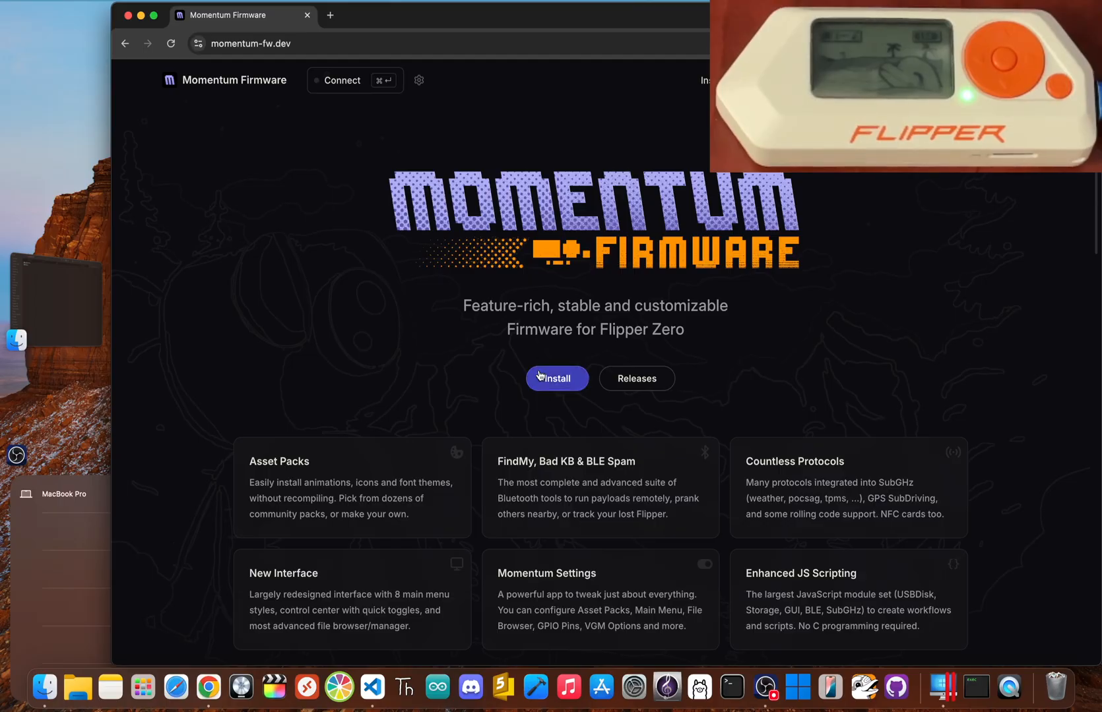
Choose the Mainline mntm-011 channel in the Momentum Web Updater and flash it to the connected Flipper.
left_click(557, 378)
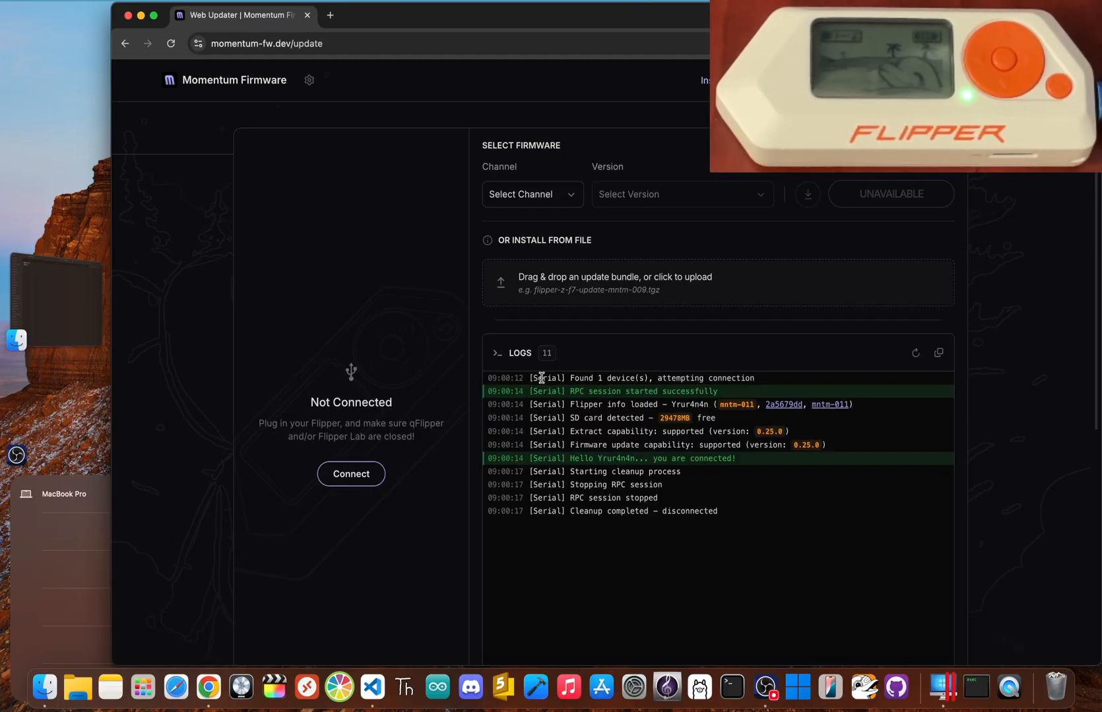
left_click(532, 194)
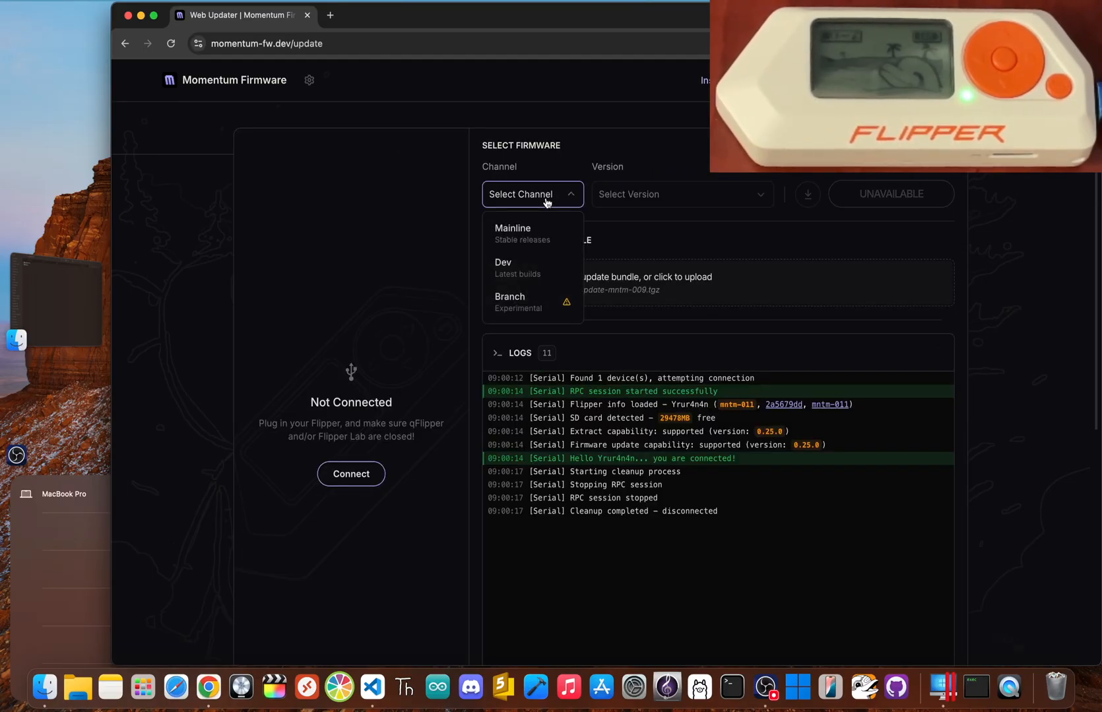
left_click(512, 232)
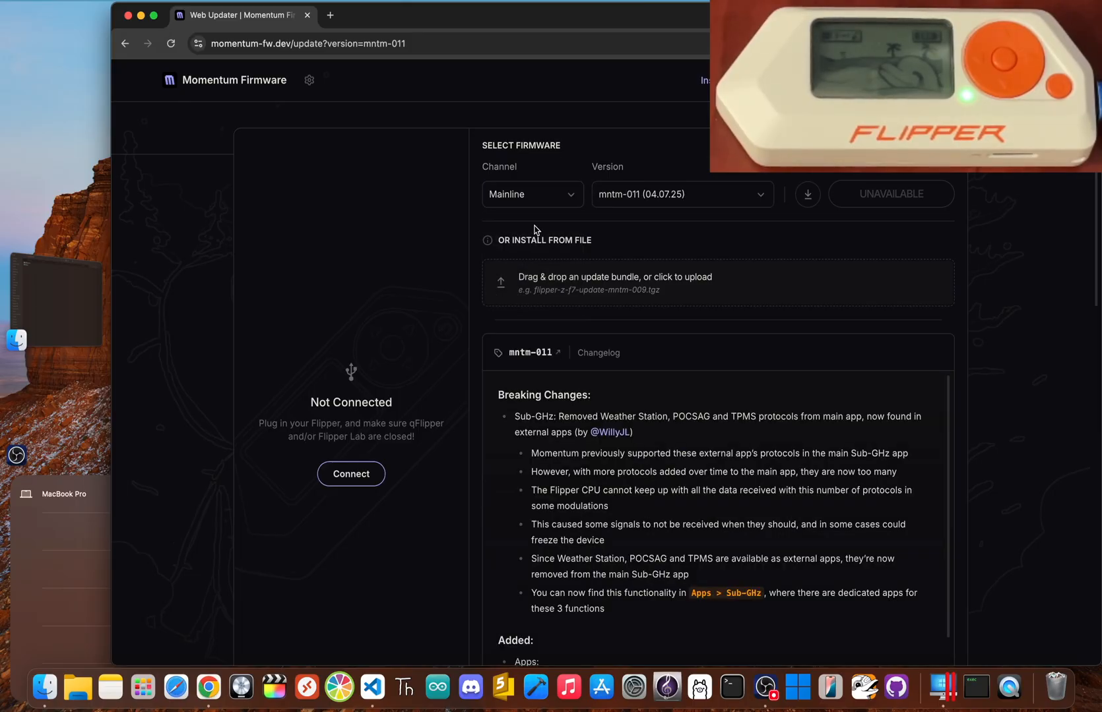
left_click(351, 474)
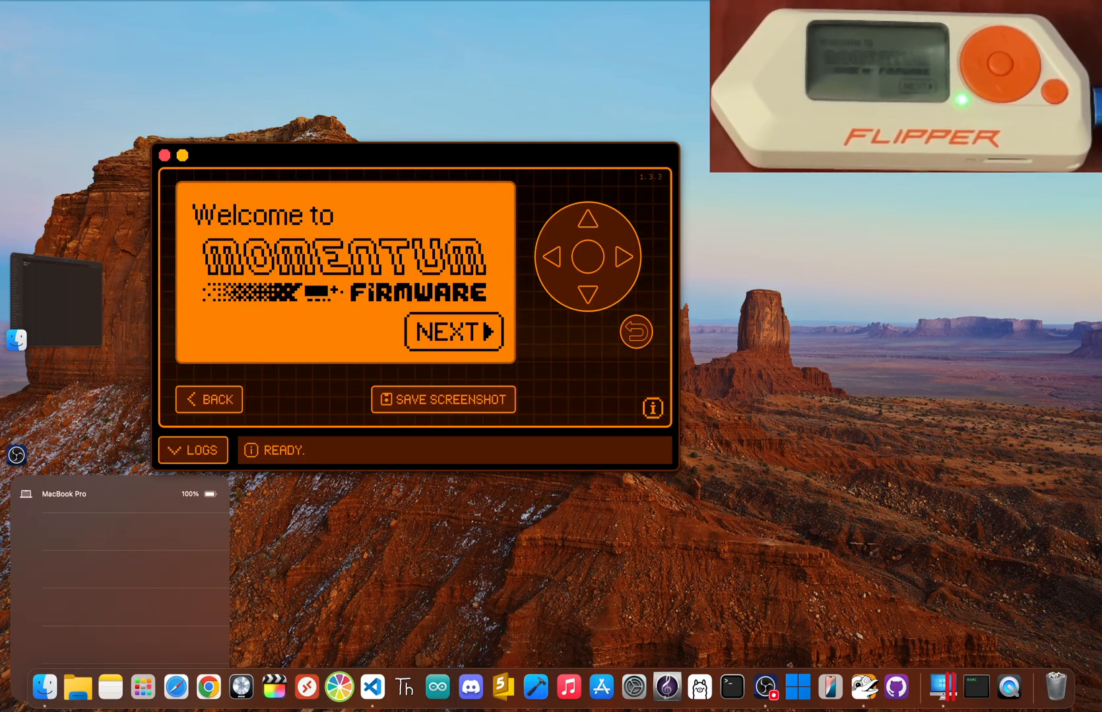
Advance through the Momentum welcome screens, try the Up quick-menu prompt, and enter the Apps folder.
left_click(455, 332)
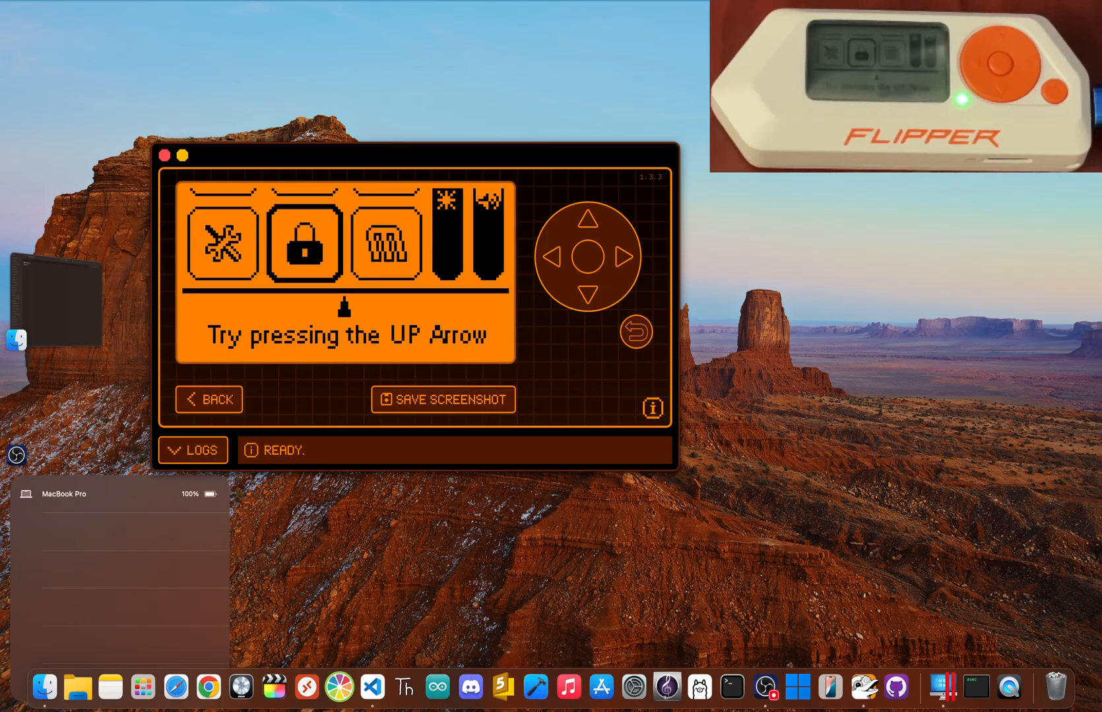
key("Up")
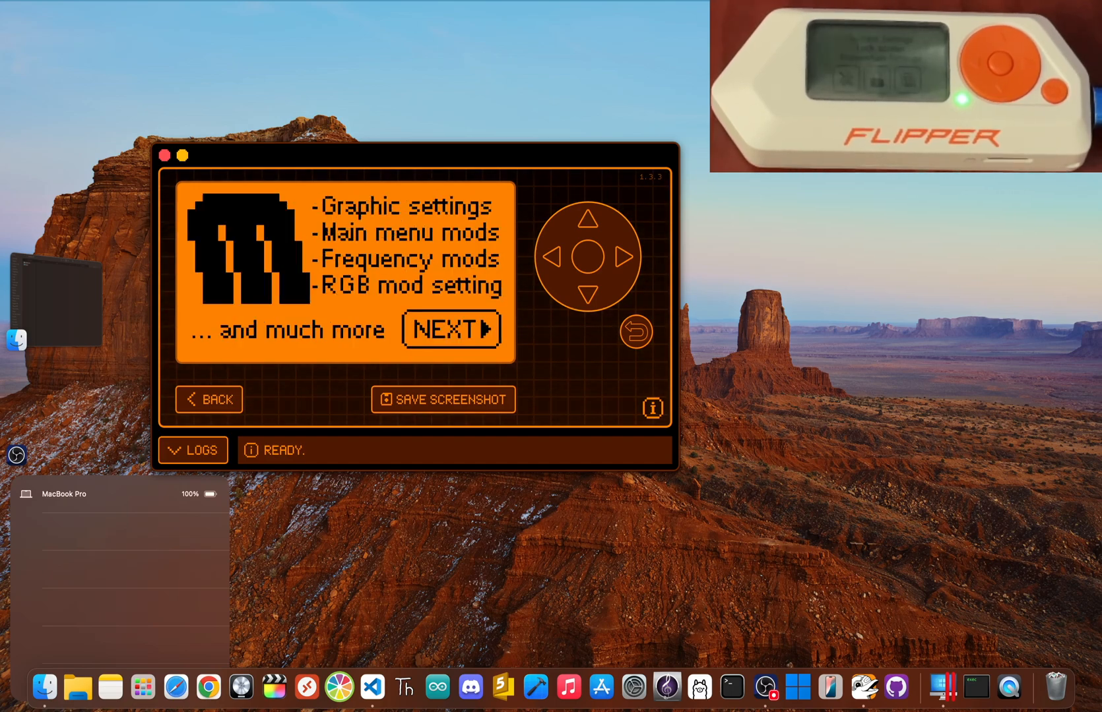
left_click(451, 328)
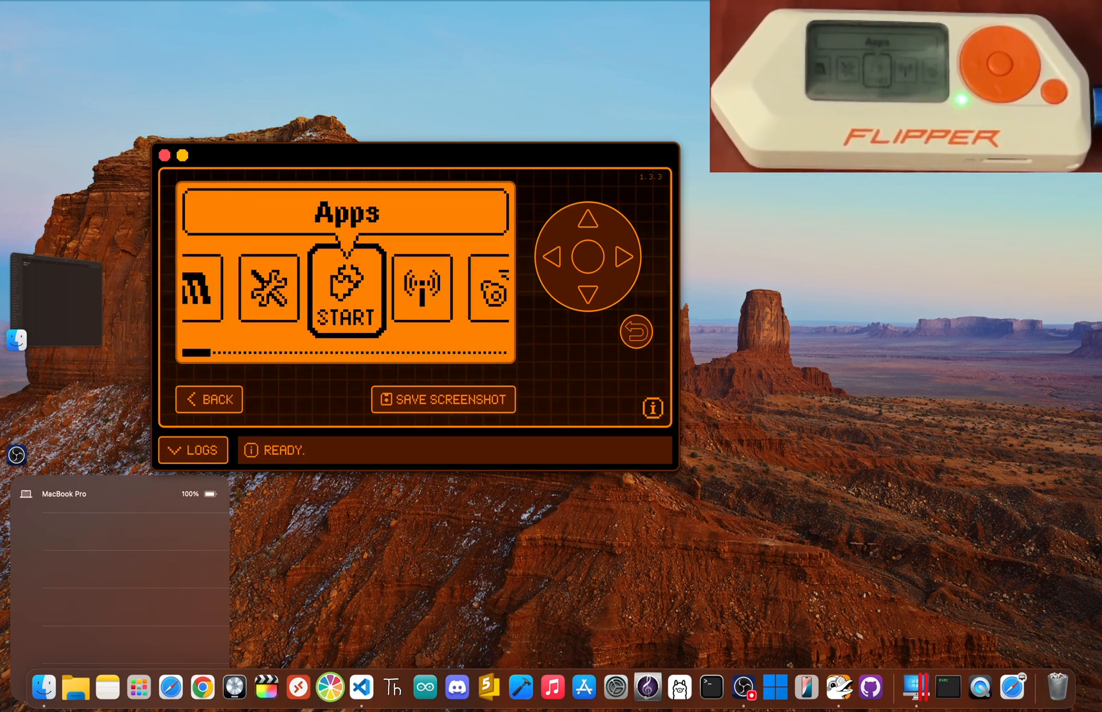
left_click(345, 288)
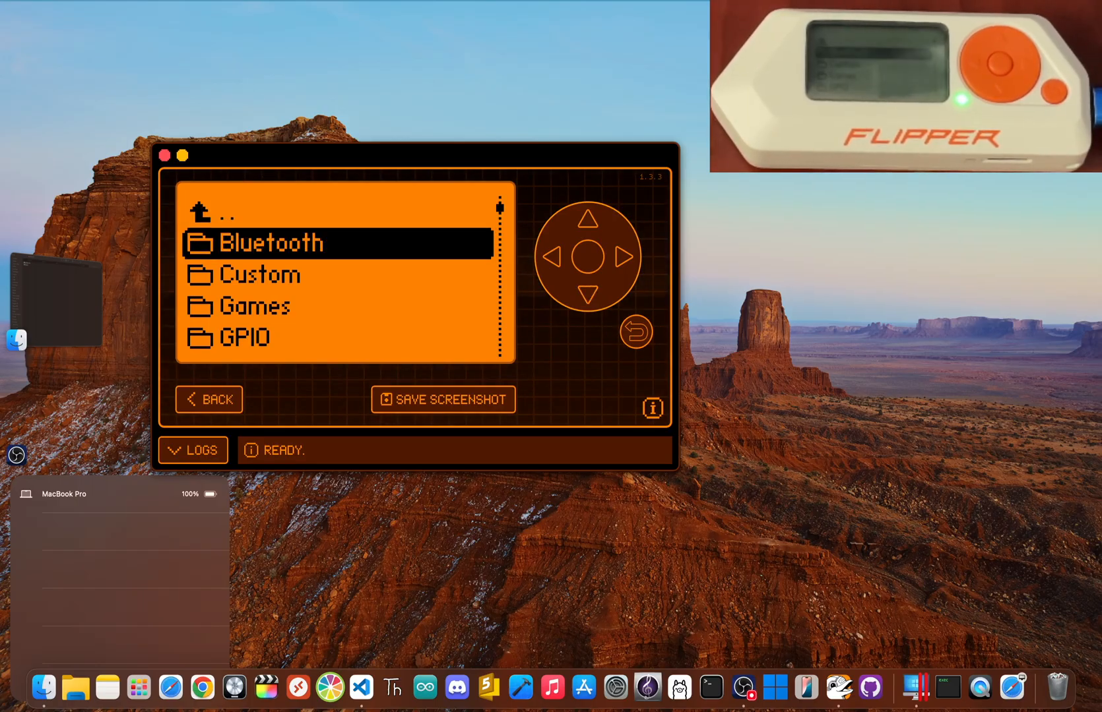
Navigate the Flipper's menu with the D-pad until Bad KB is the highlighted entry.
double_click(271, 243)
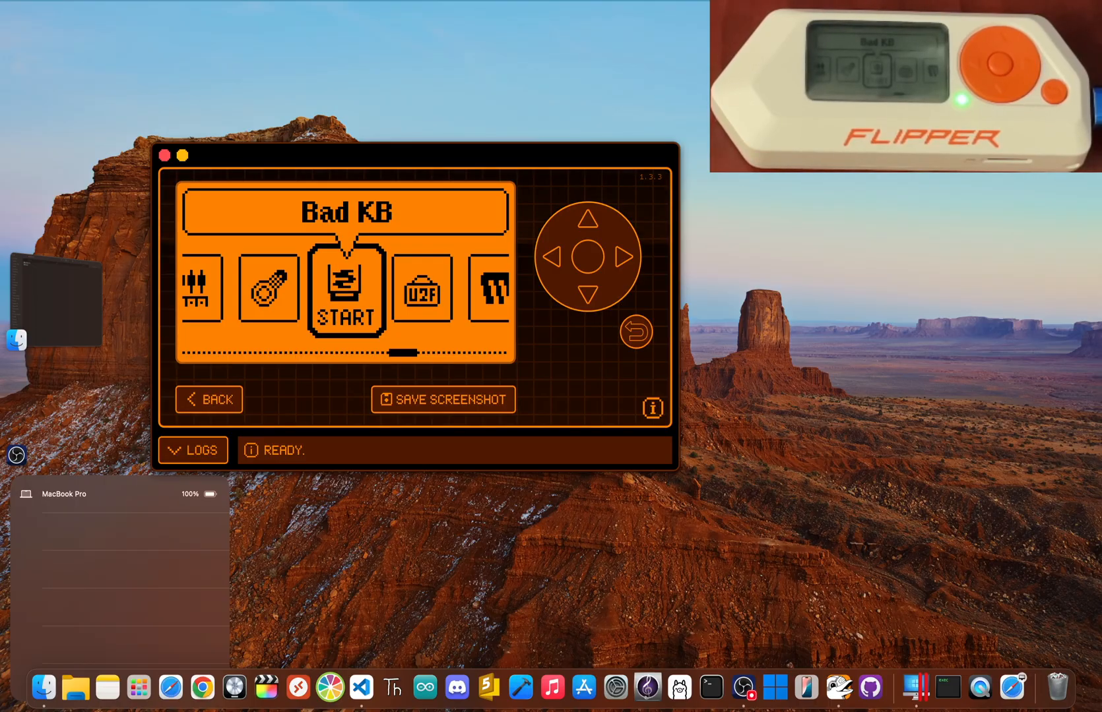
Launch Bad KB, browse the BadUSBExamples and iOS script folders, then back out toward the Flip apps list.
left_click(344, 289)
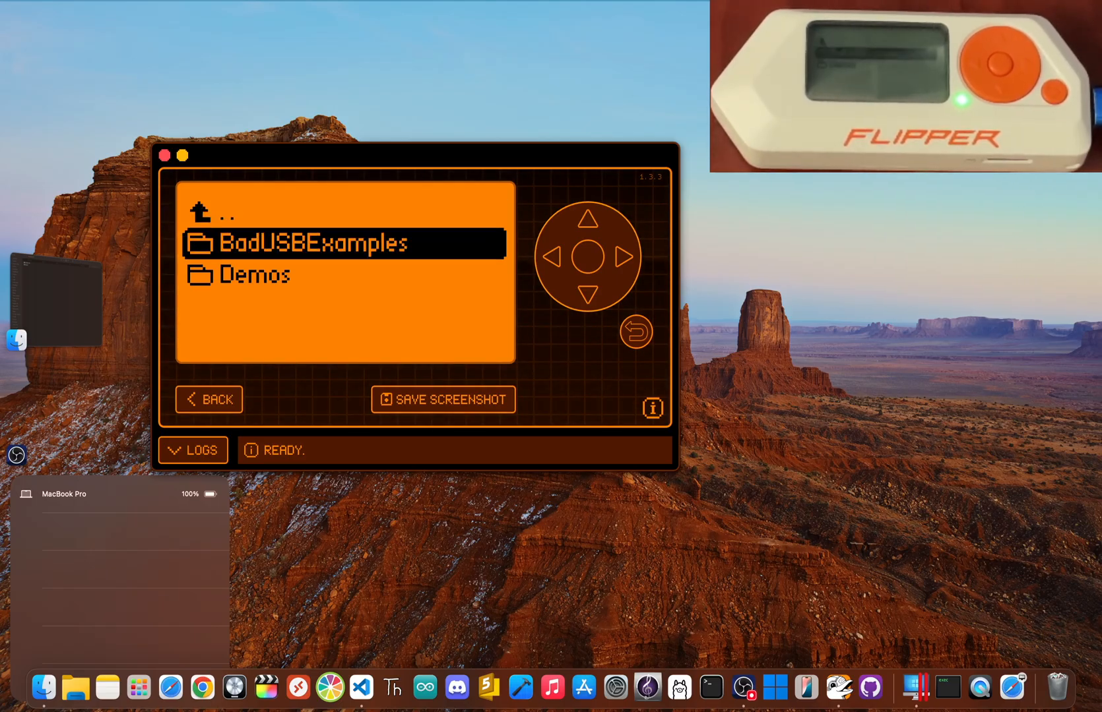
double_click(308, 244)
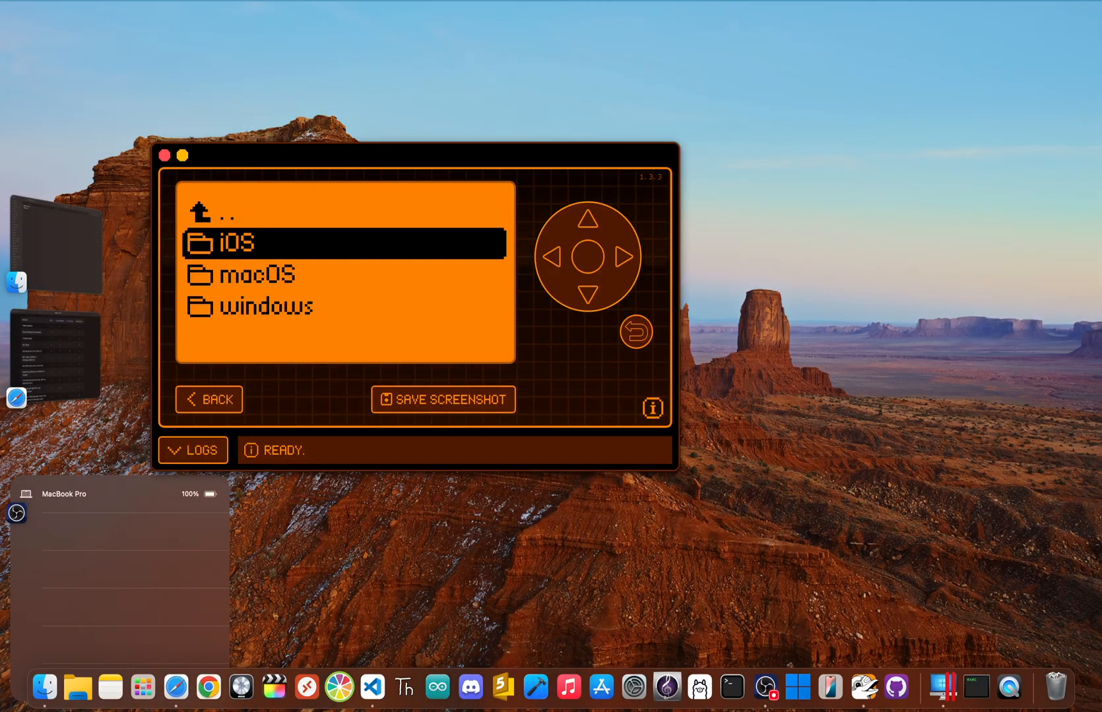
double_click(237, 243)
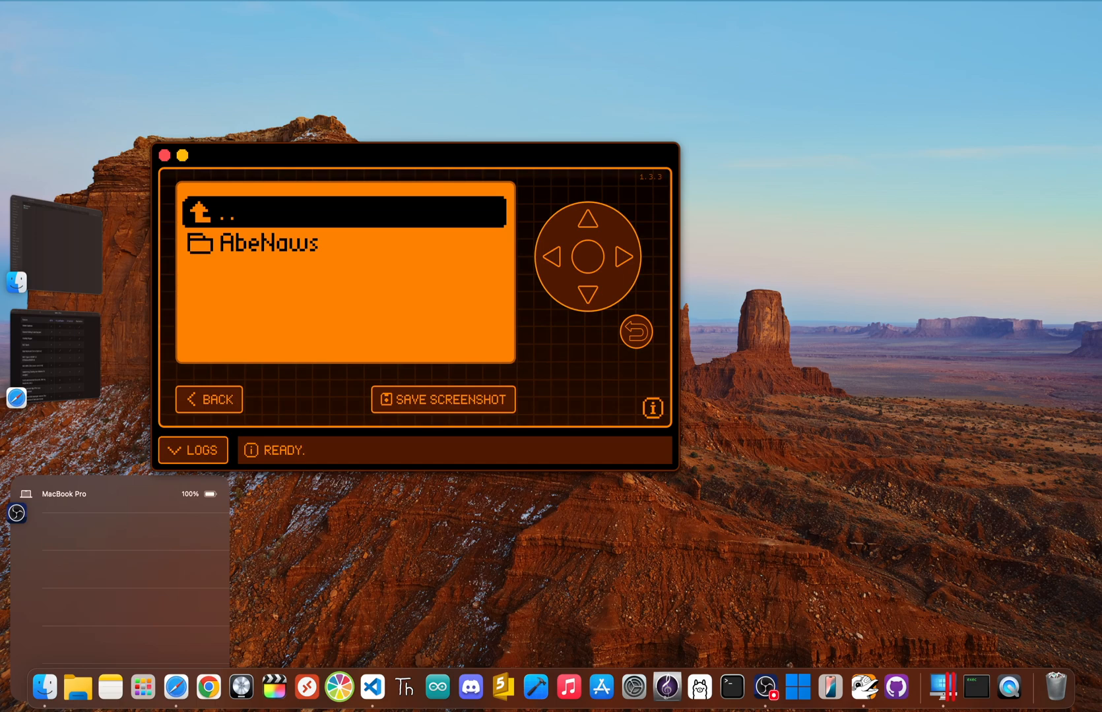
double_click(256, 242)
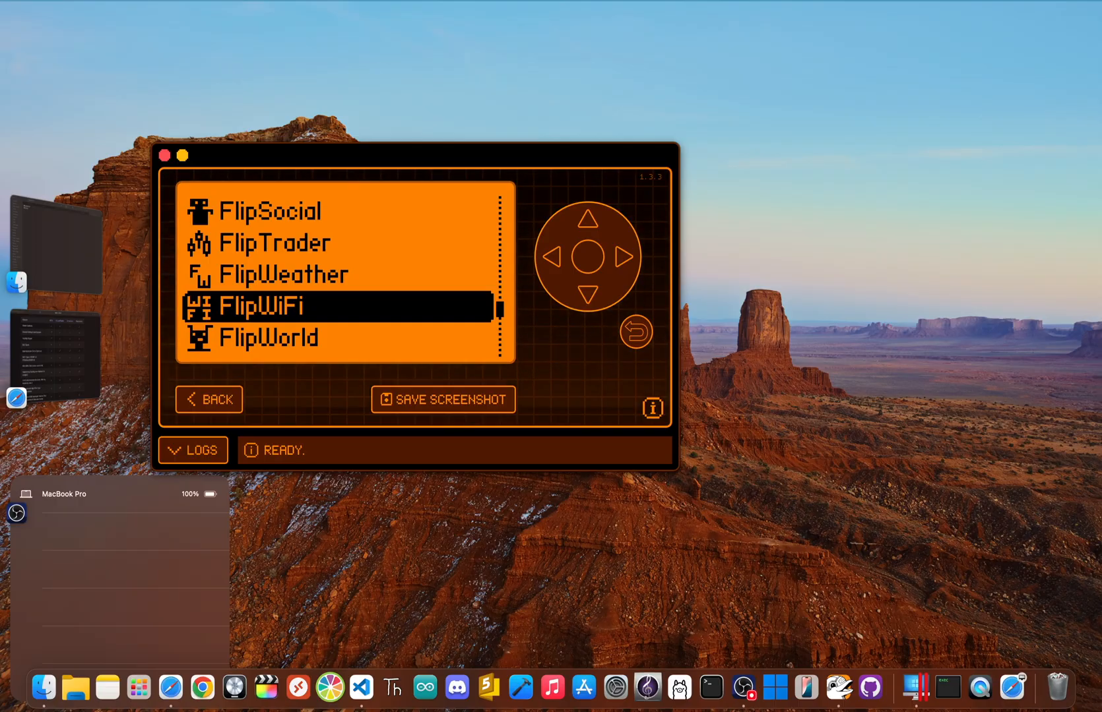
Launch ESP Flasher, view the WiFi Devboard ESP32 type and firmware lists, back out and move to the Bluetooth apps.
left_click(260, 306)
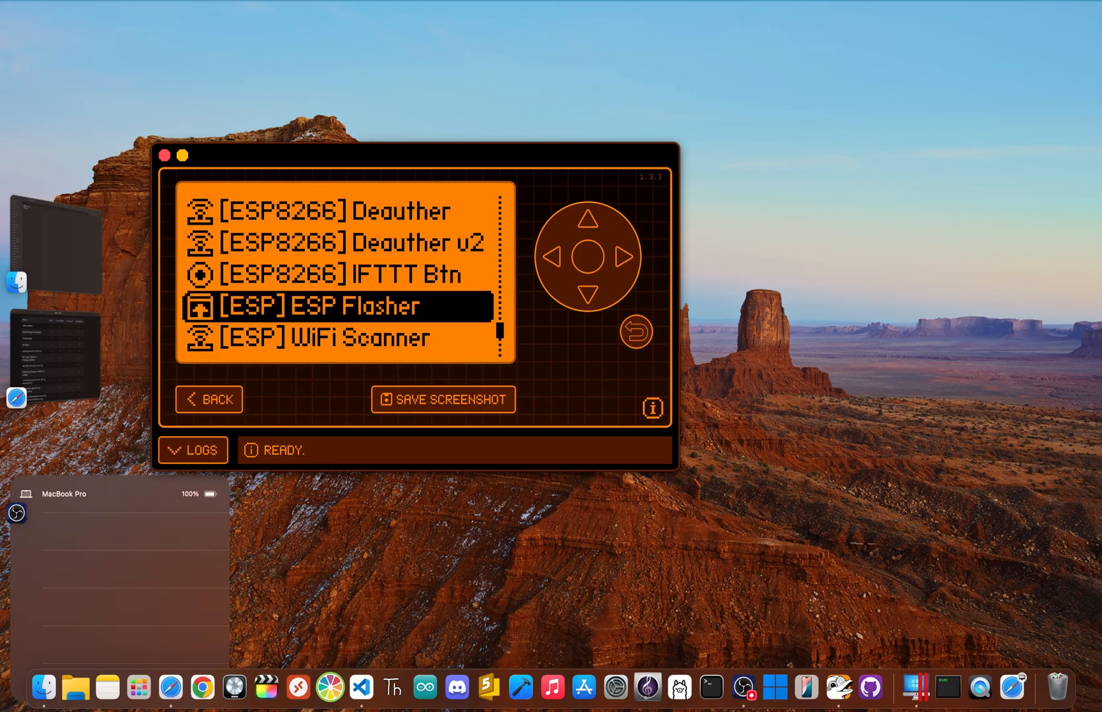
left_click(337, 307)
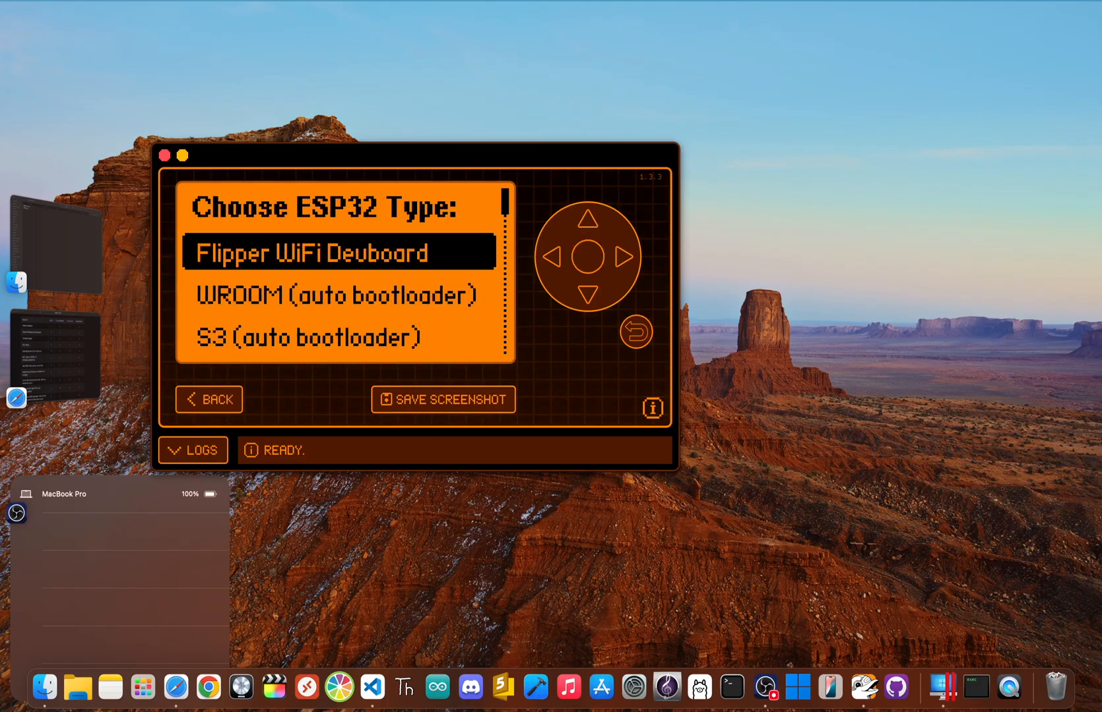
left_click(337, 252)
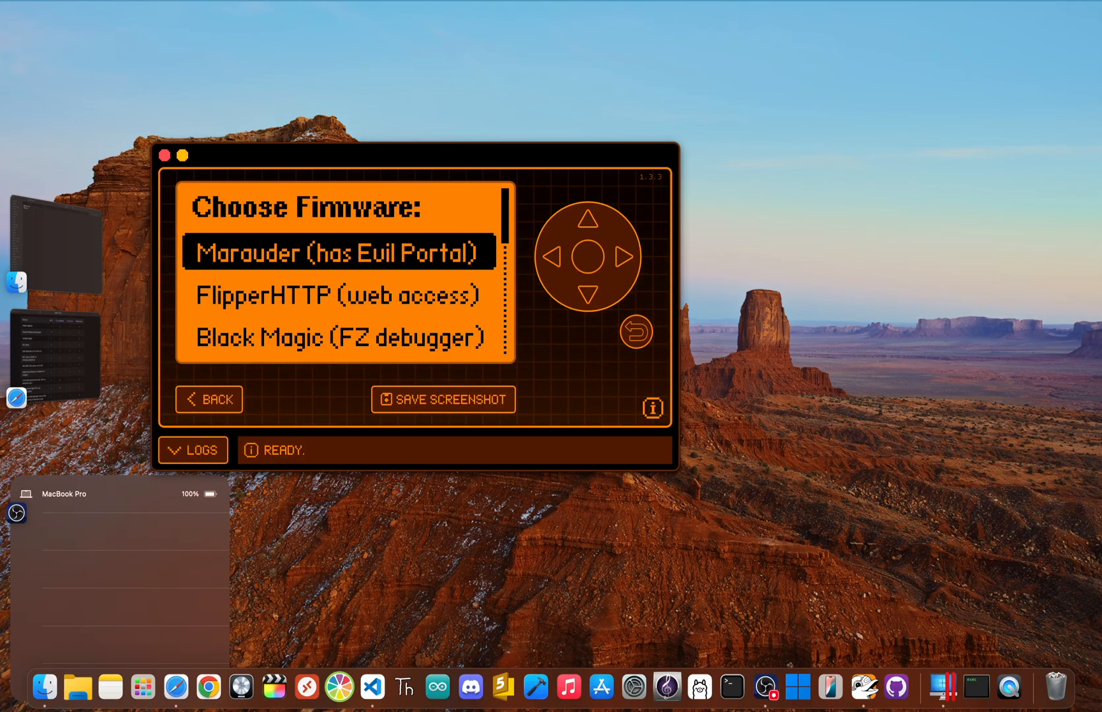
left_click(336, 253)
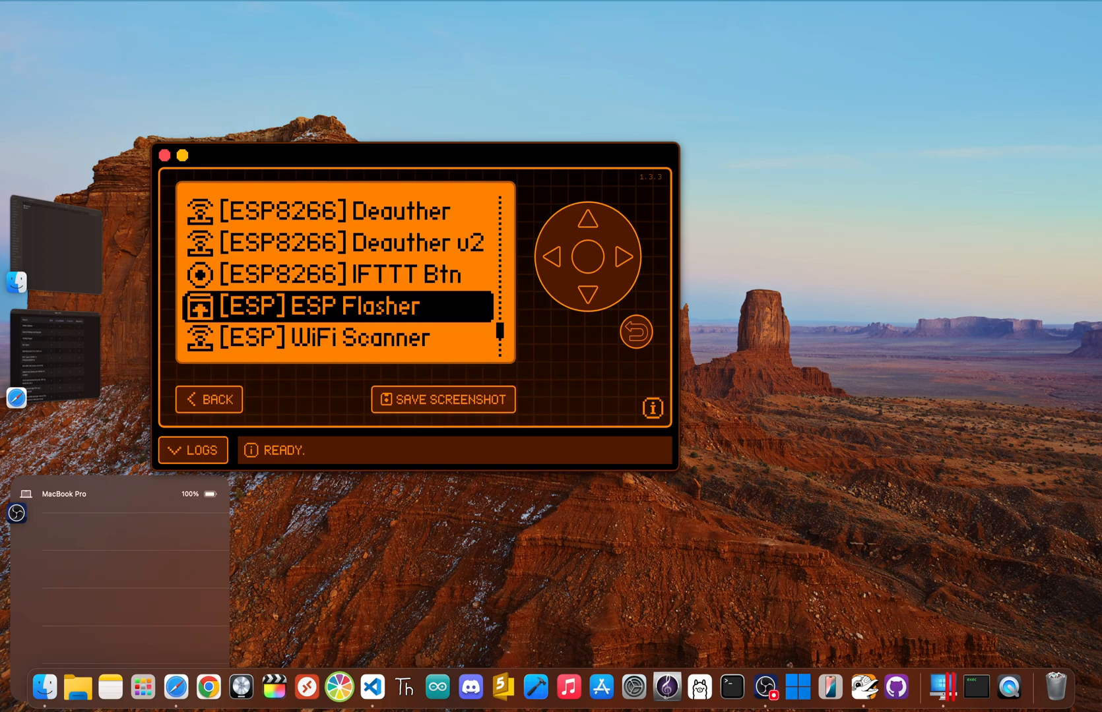
left_click(332, 306)
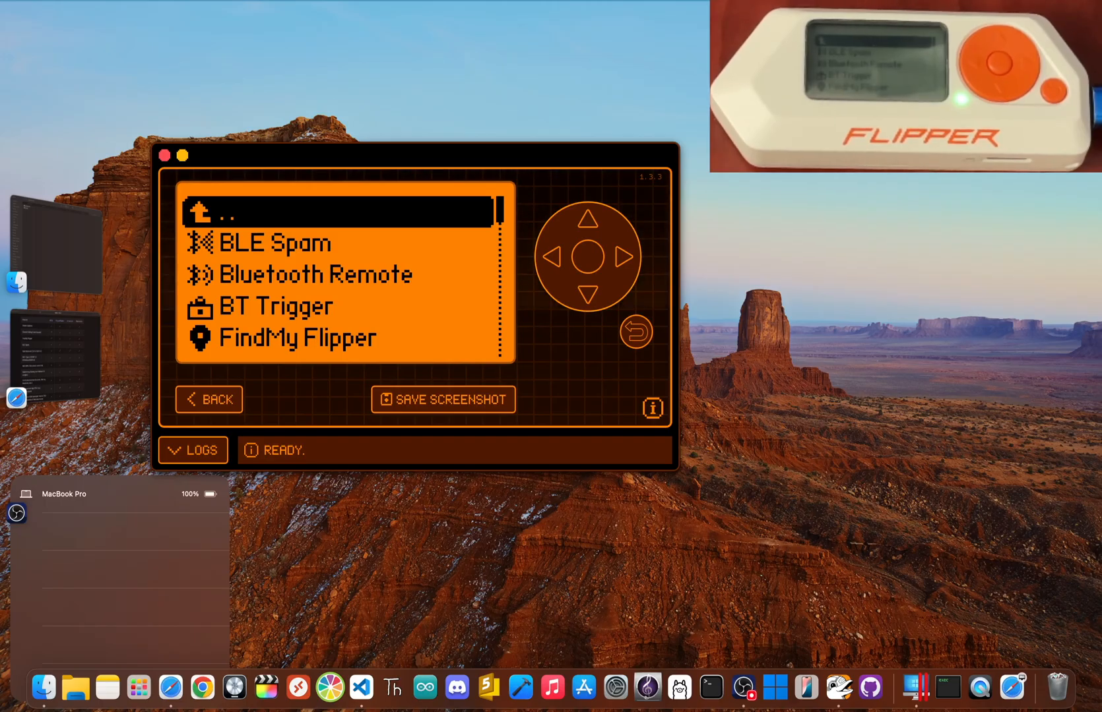
Launch BLE Spam and page right through BT Settings Flood, iOS 17 Lockup Crash, Apple Action Modal and Apple Device Popup.
left_click(589, 294)
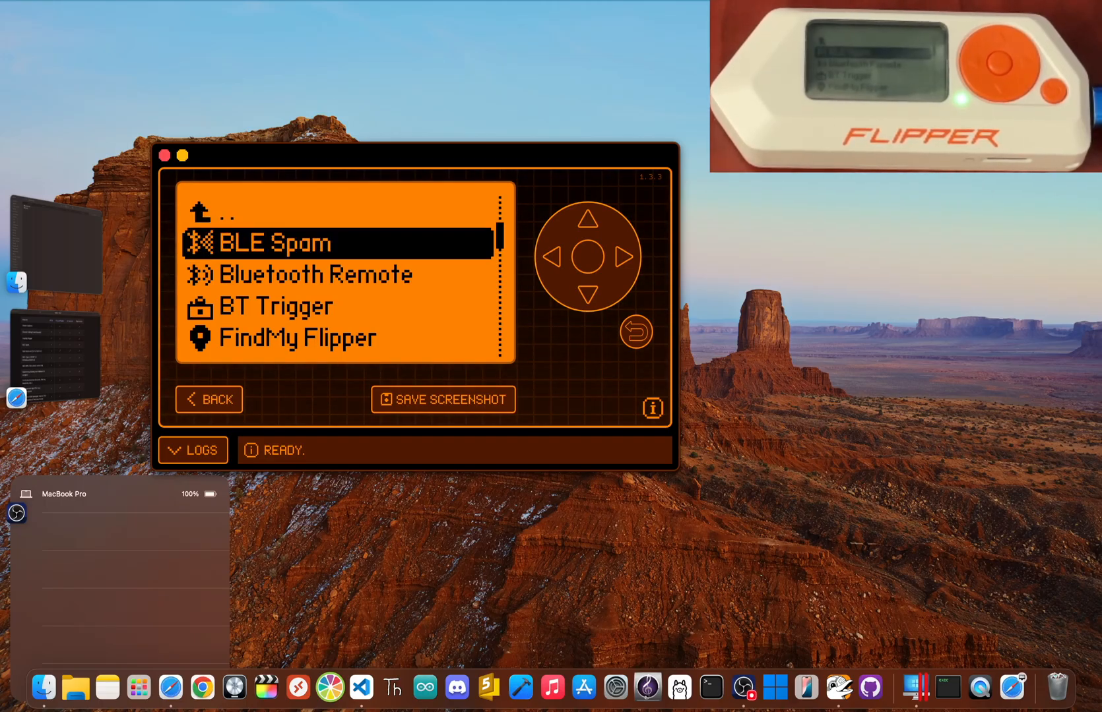
left_click(269, 244)
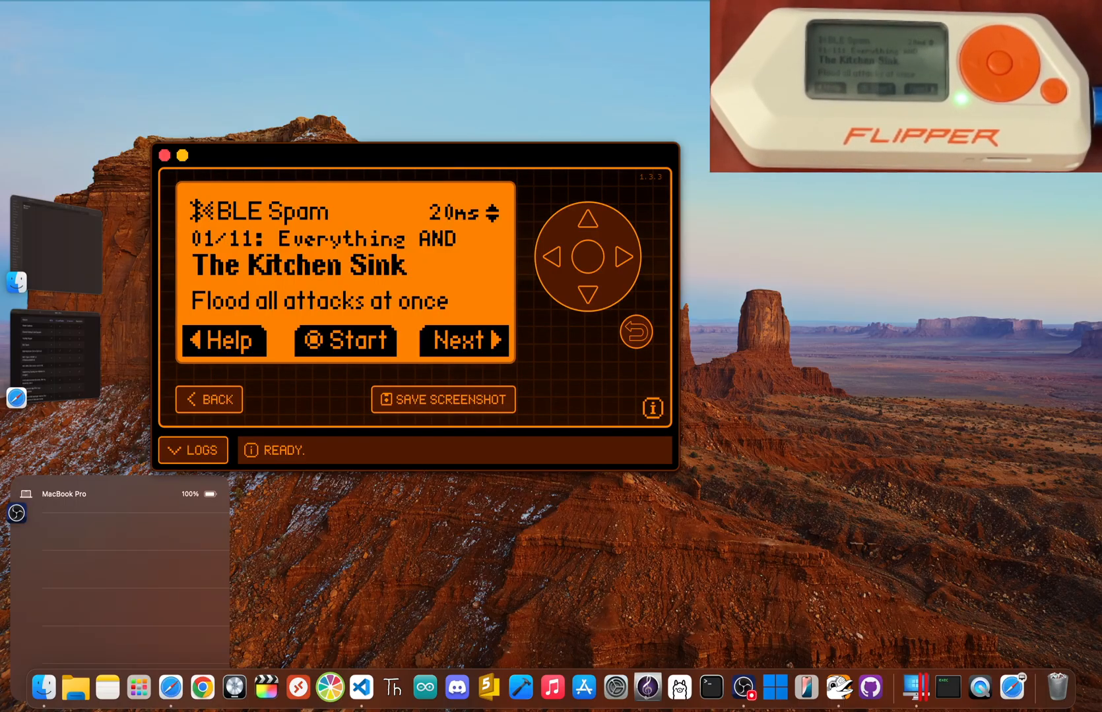
left_click(461, 340)
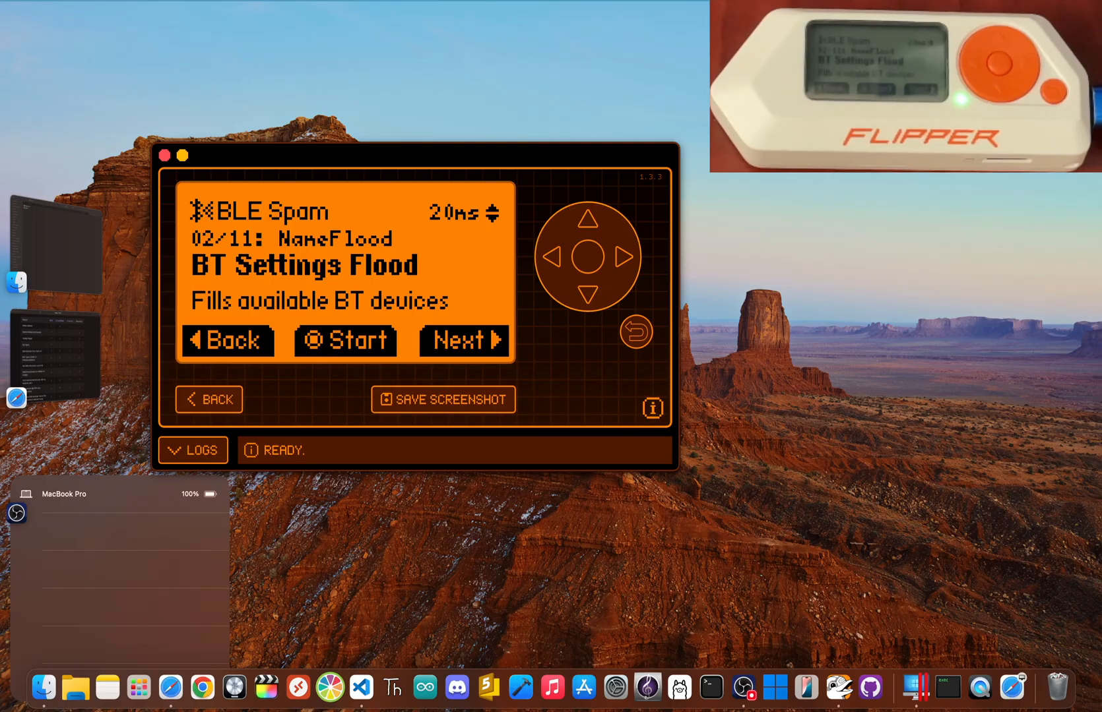
left_click(463, 341)
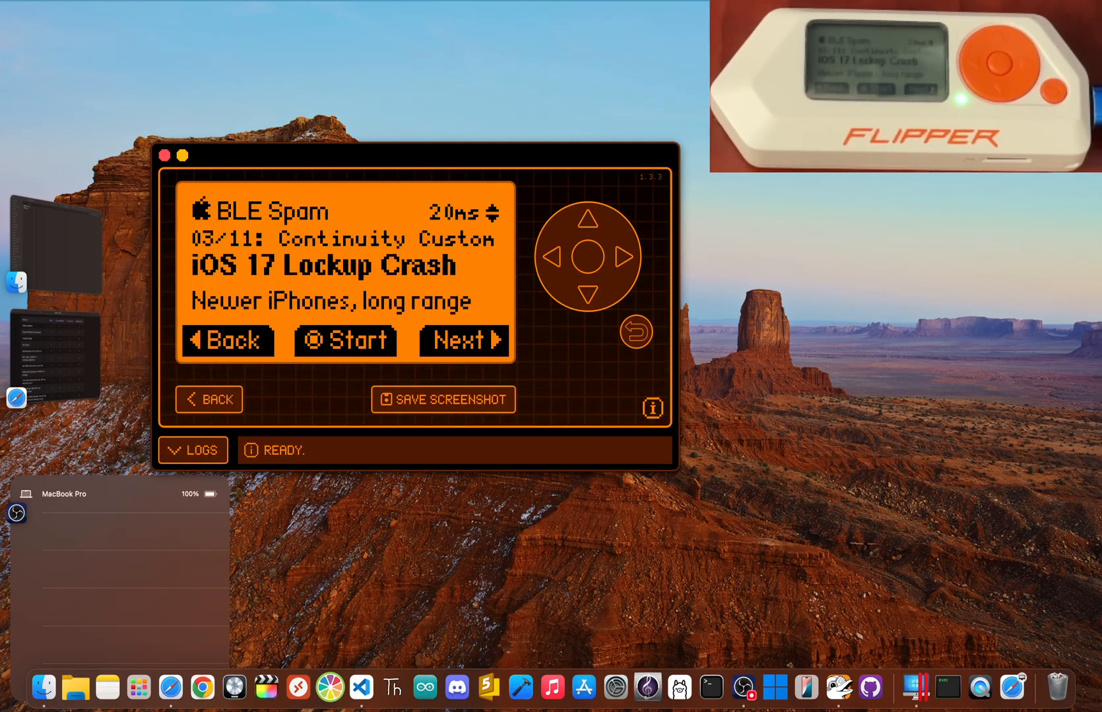
left_click(460, 340)
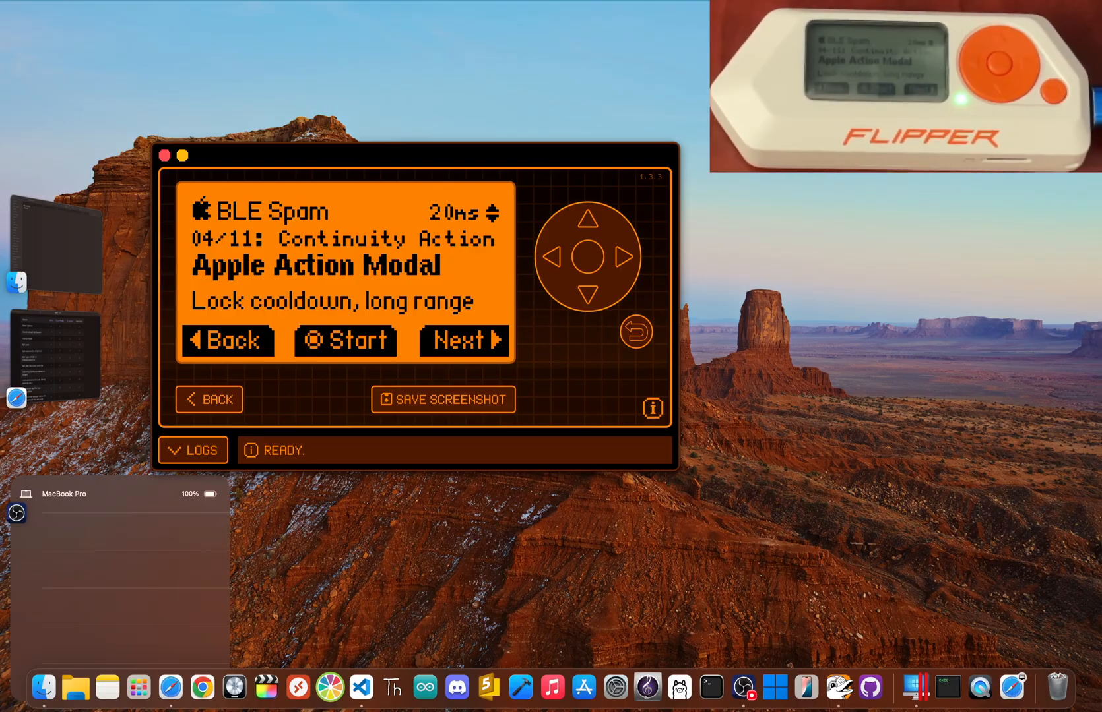
left_click(463, 341)
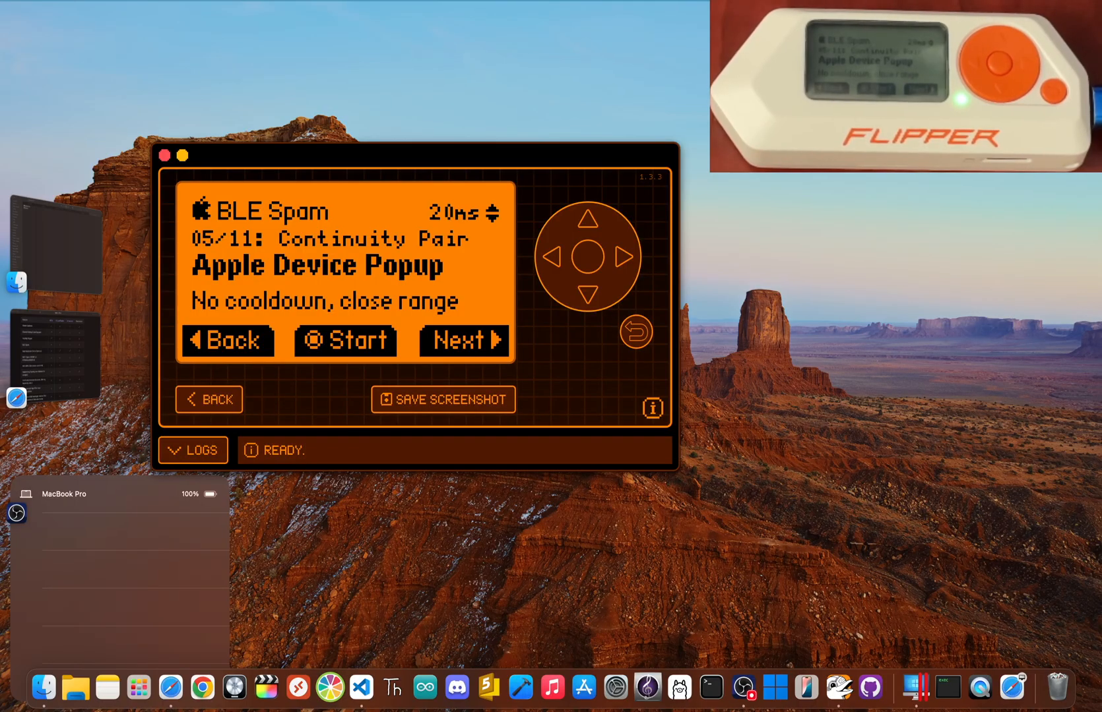
Continue through Android Device Connect, Samsung Buds Popup and the remaining attacks to Denial of Pleasure and the credits page.
left_click(459, 340)
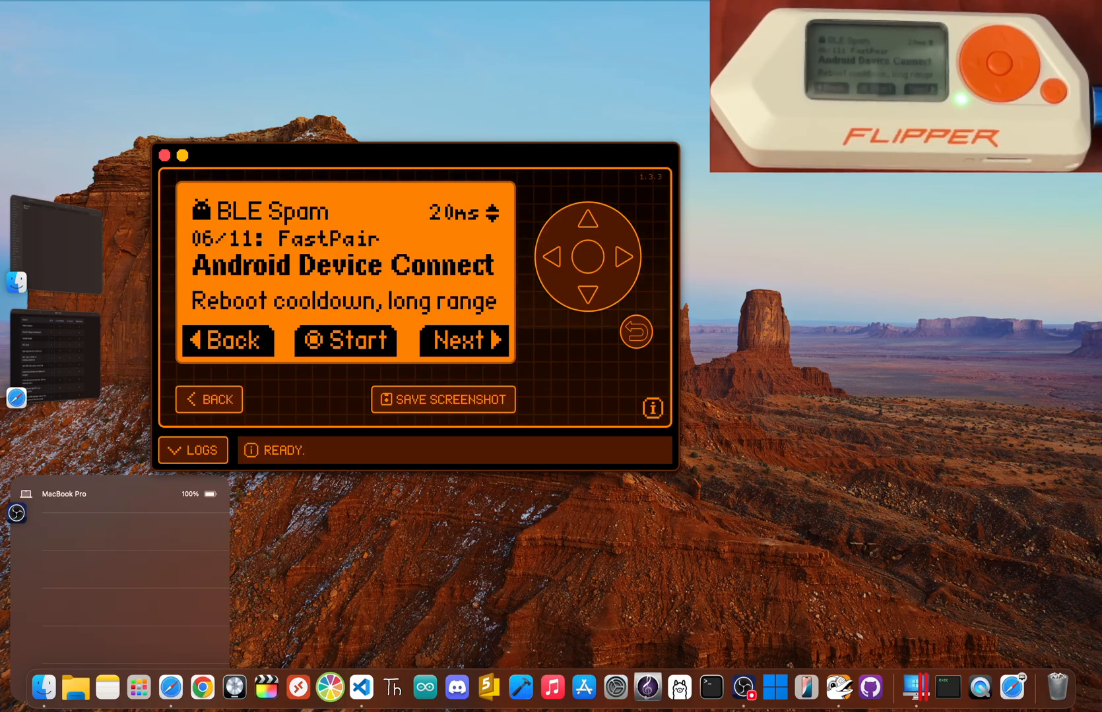
left_click(460, 341)
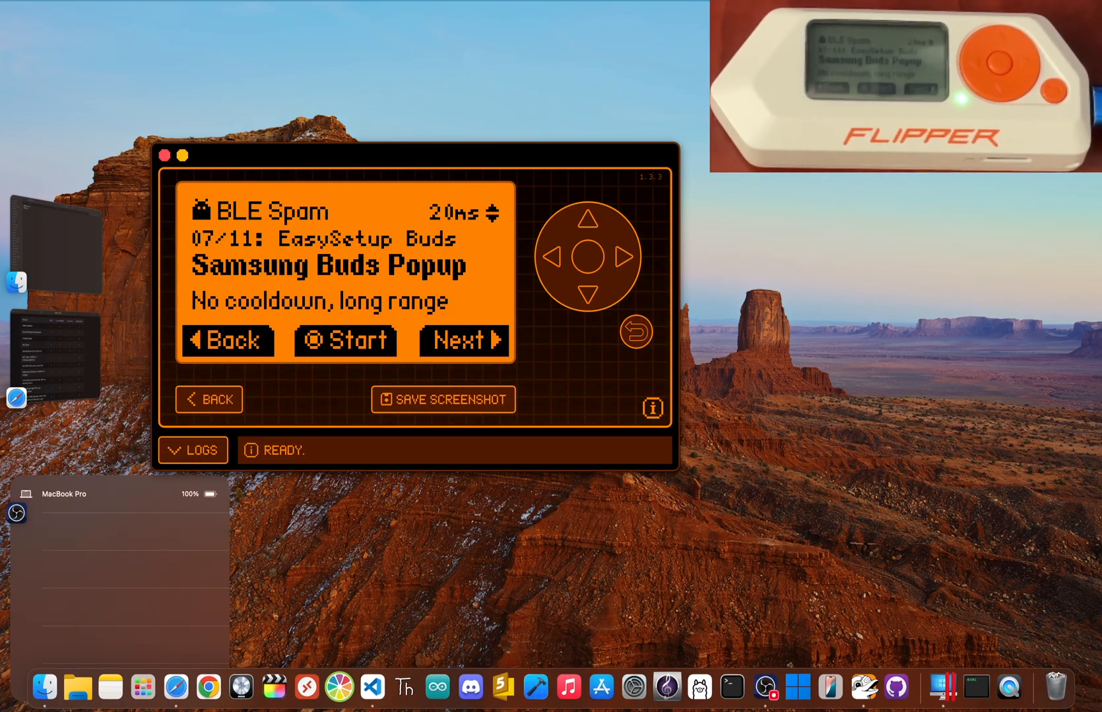
left_click(460, 341)
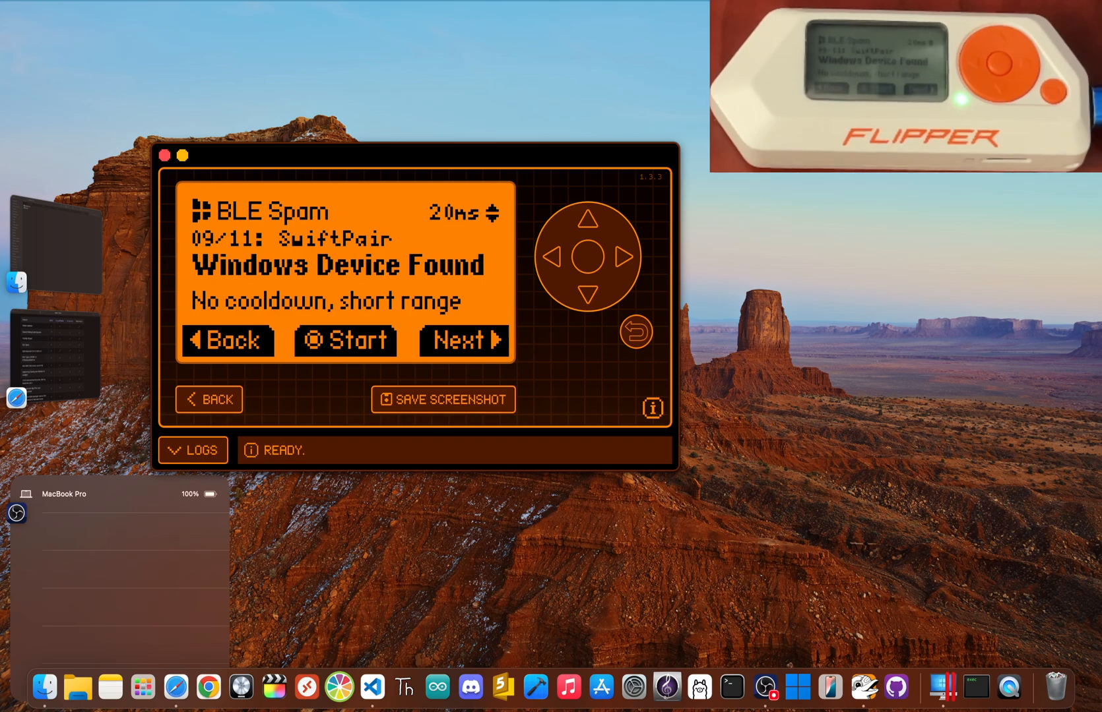
left_click(463, 340)
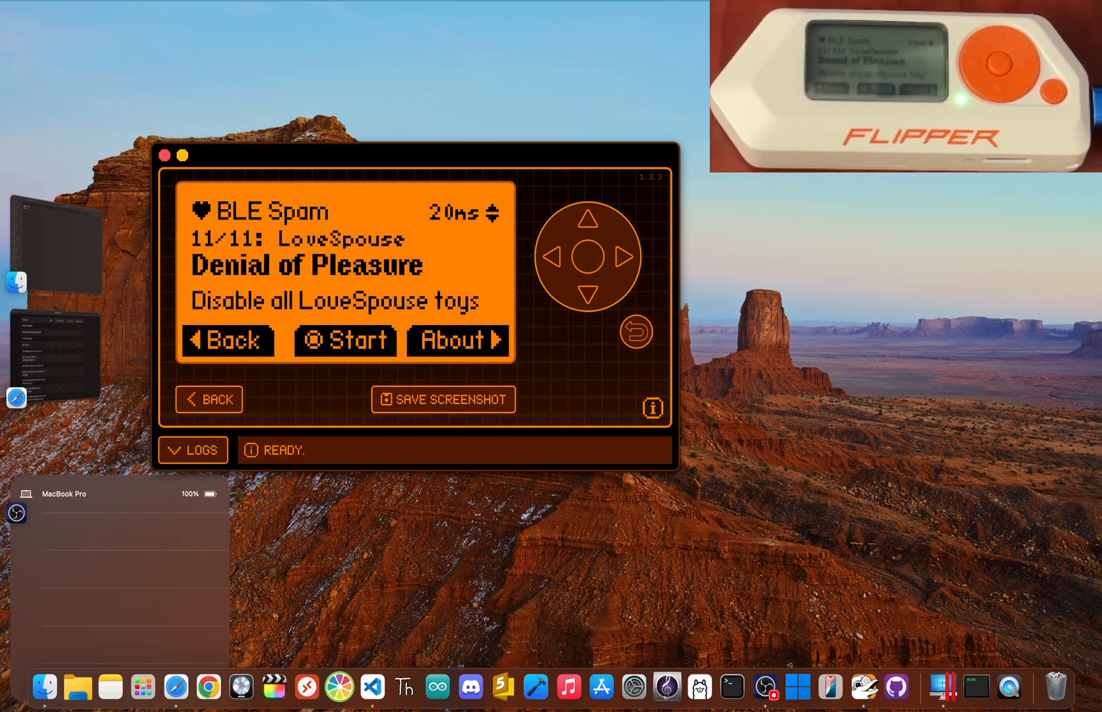
left_click(456, 341)
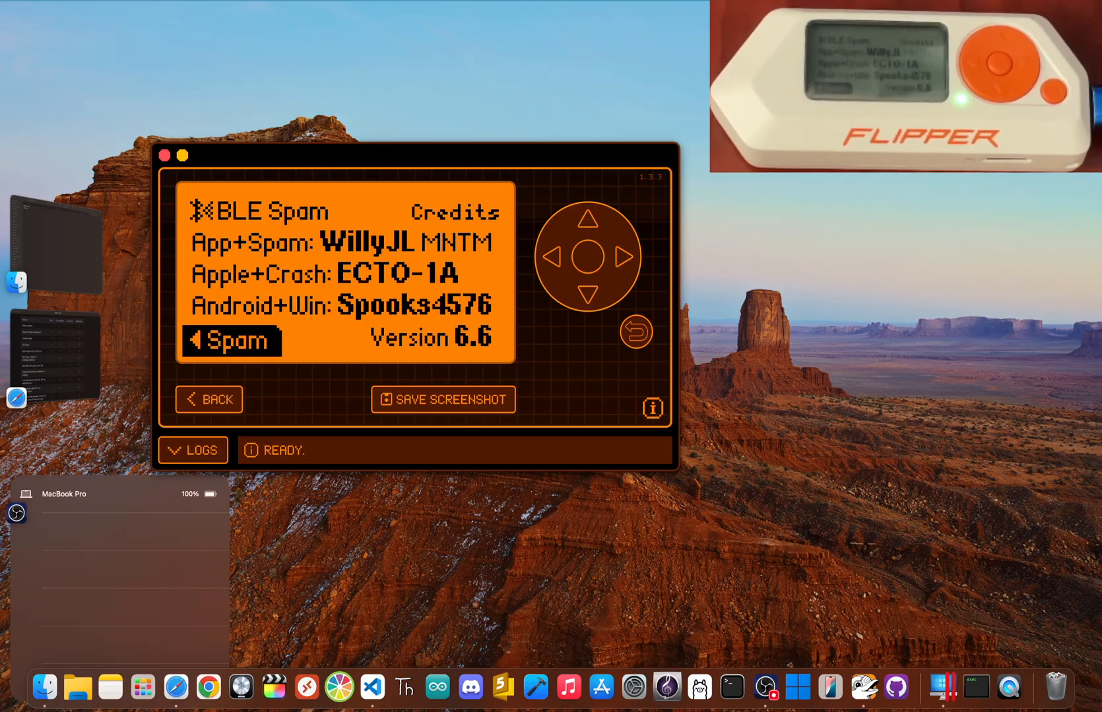
Page left from the credits back through the attacks to BLE Spam's help tips on range and interfering apps.
left_click(232, 341)
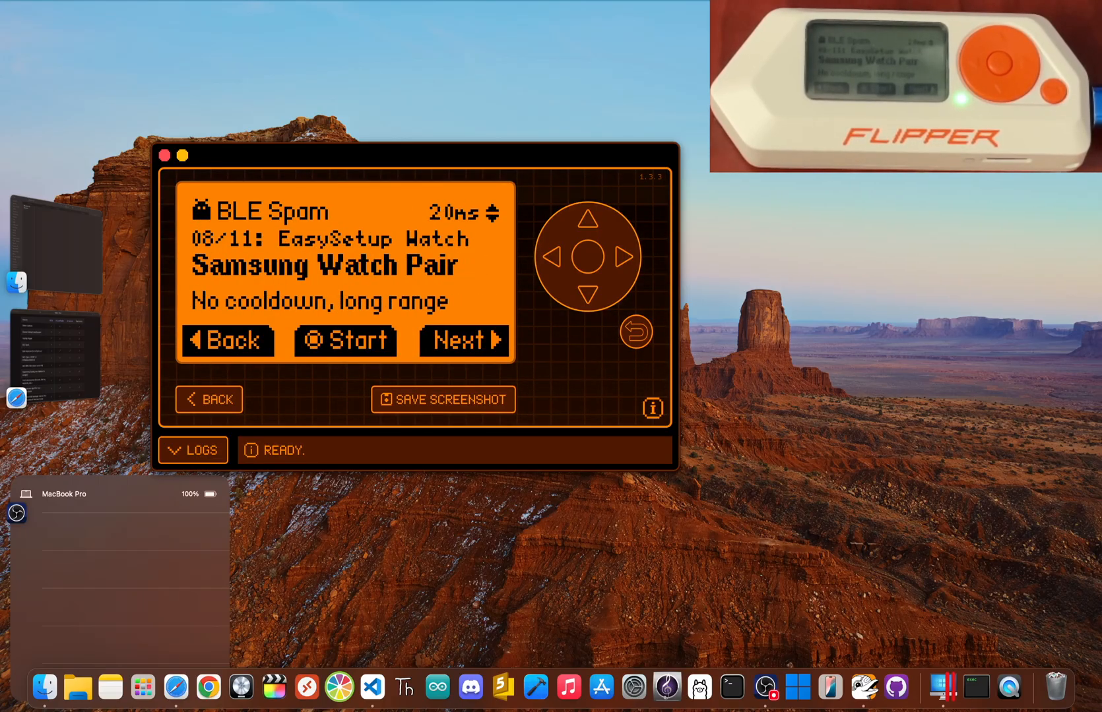
left_click(227, 341)
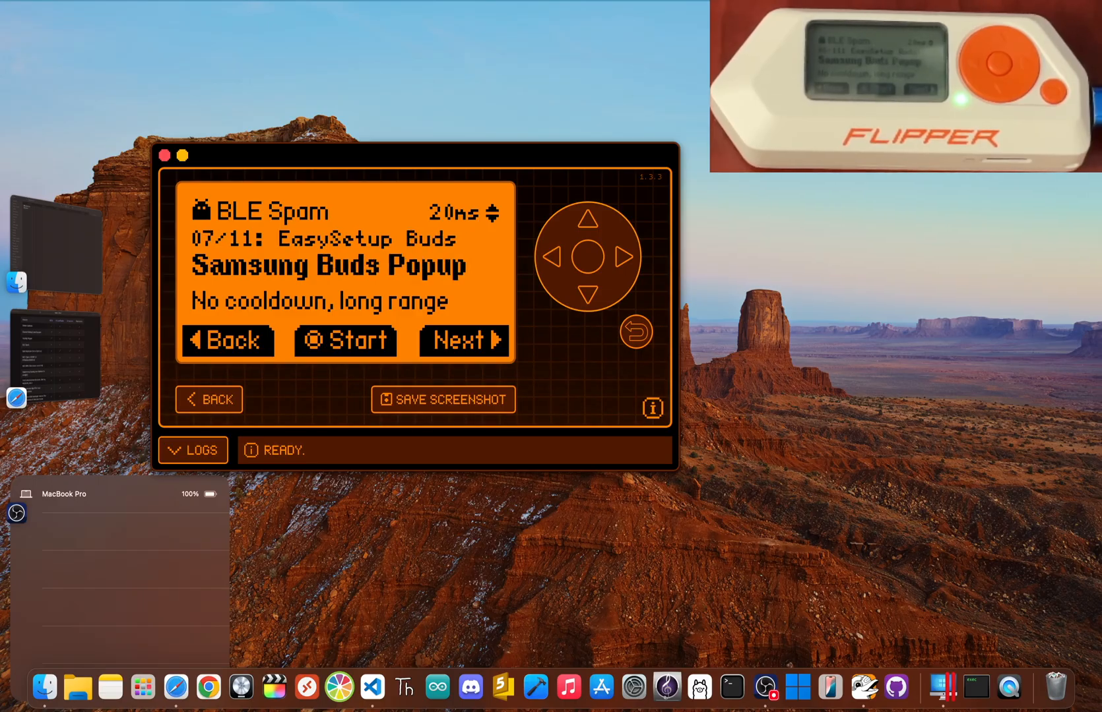
left_click(227, 340)
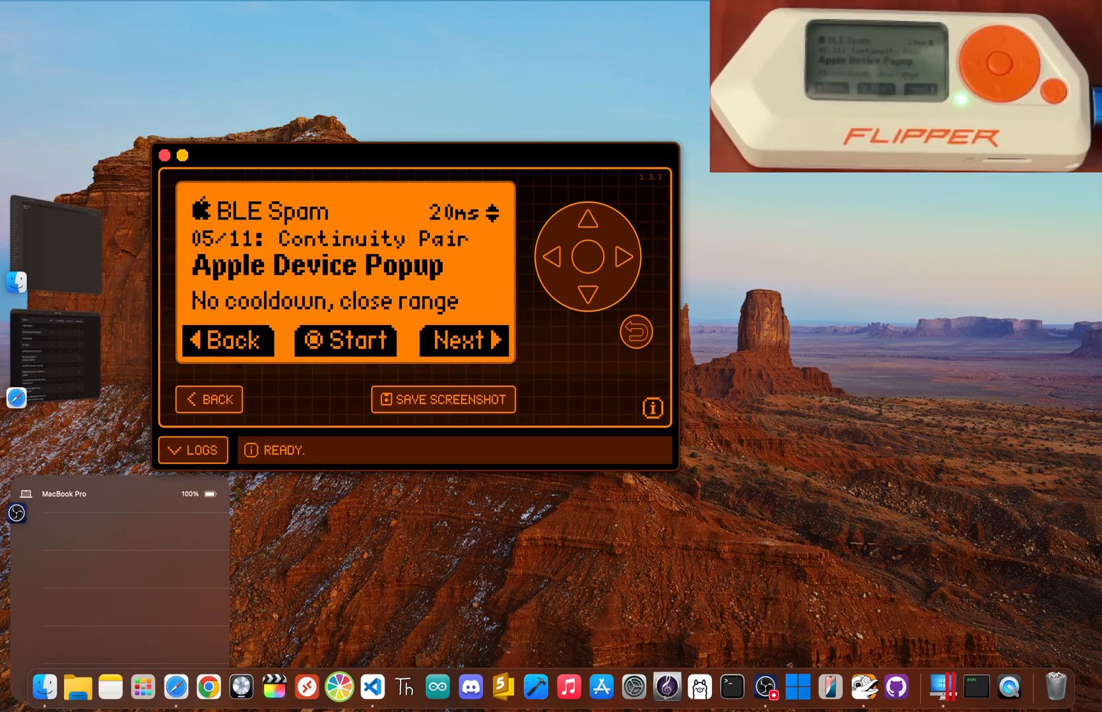
left_click(227, 341)
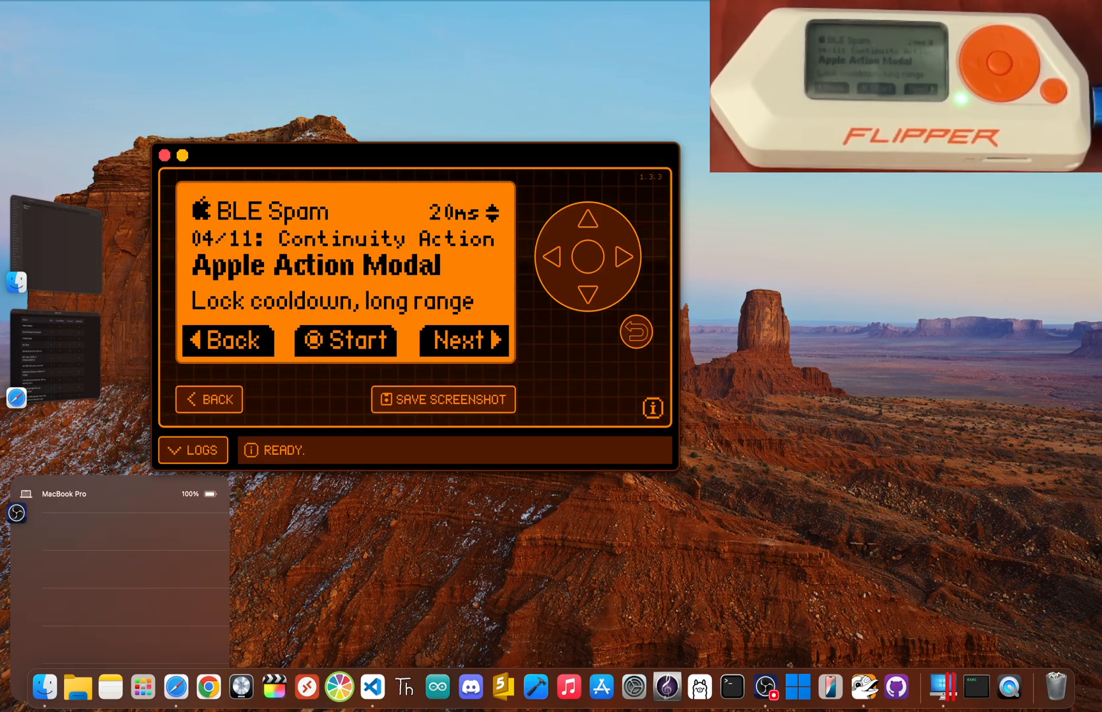
left_click(227, 341)
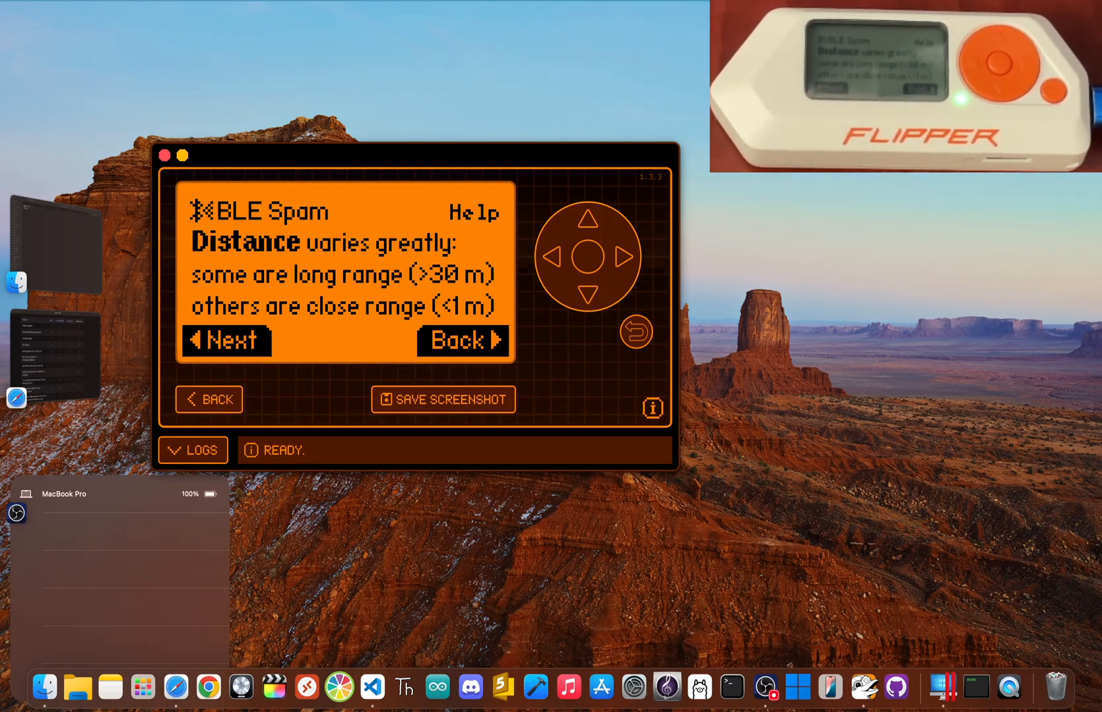
left_click(227, 340)
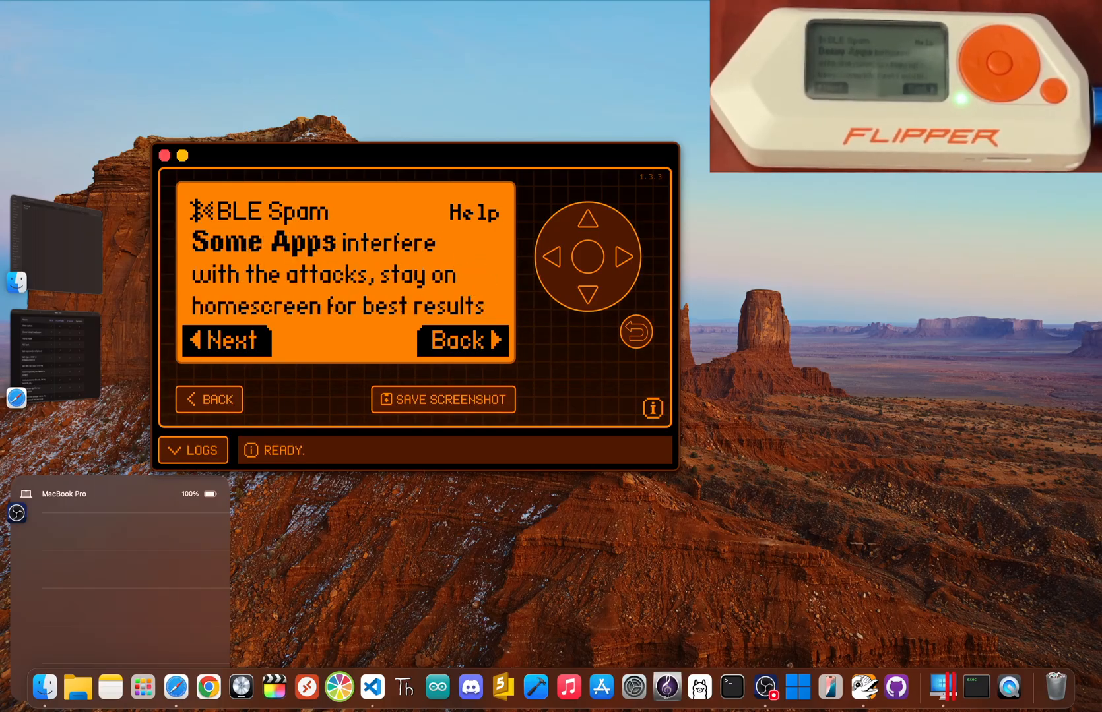